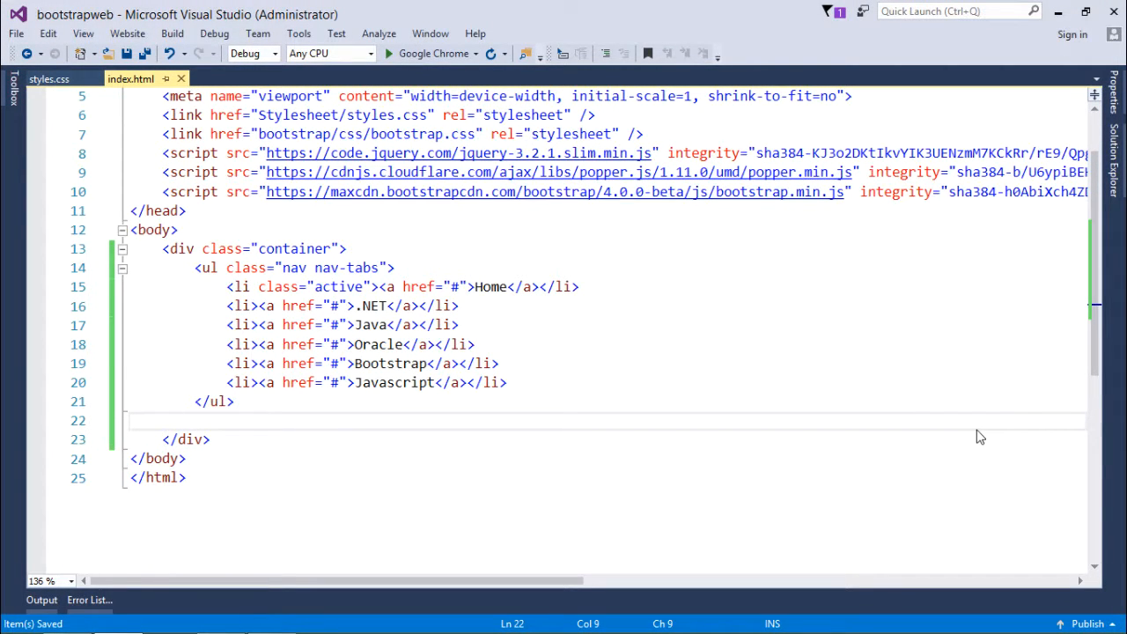
{"action": "mouse_move", "coordinate": [564, 296]}
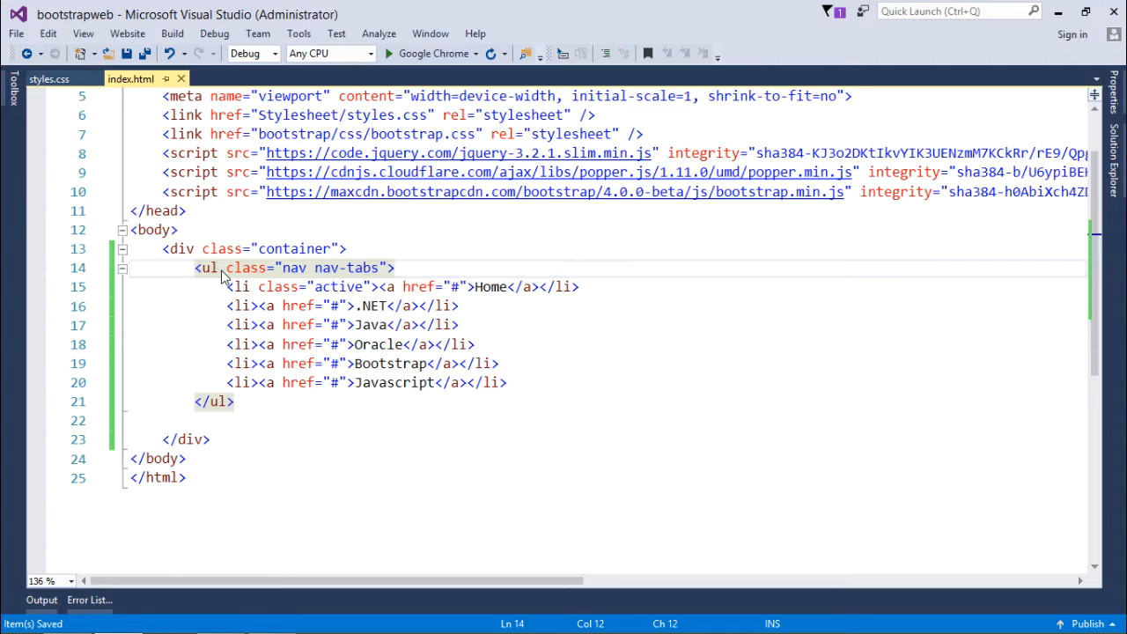
- Review the nav list markup, highlighting the nav and nav-tabs class names and the Home item
{"action": "left_click_drag", "start_coordinate": [226, 285], "coordinate": [162, 307]}
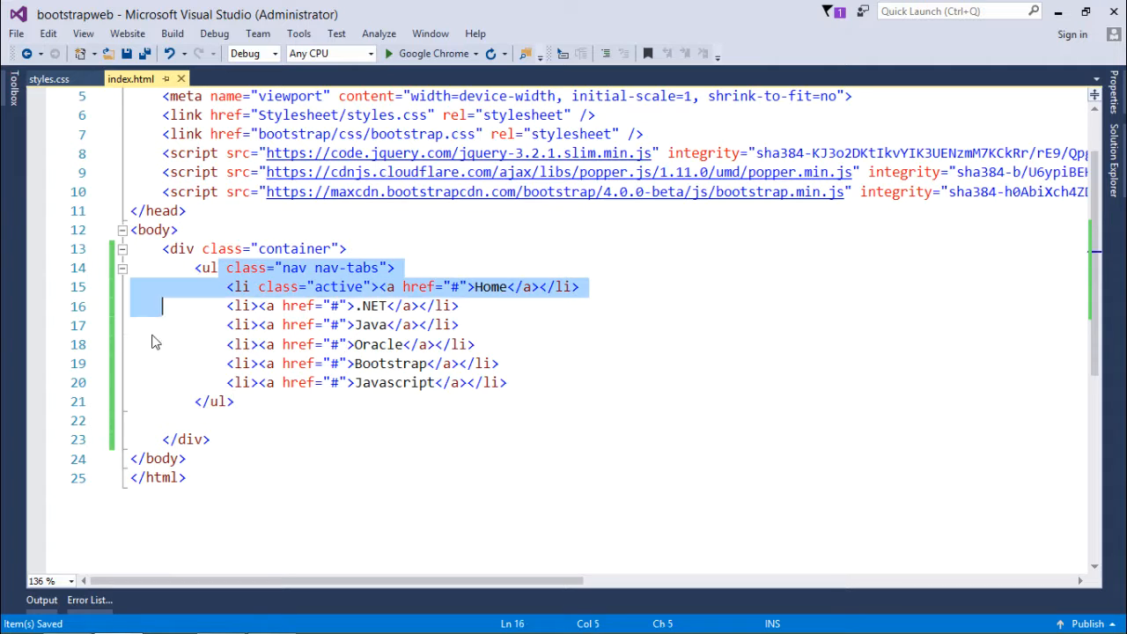
{"action": "left_click", "coordinate": [335, 306]}
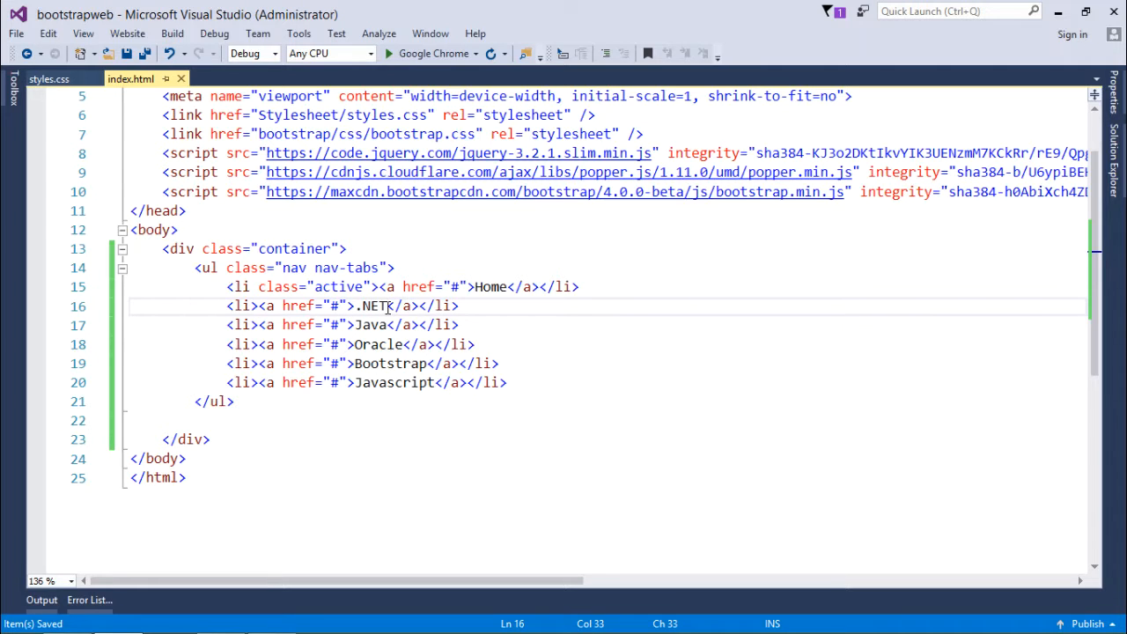
{"action": "mouse_move", "coordinate": [205, 268]}
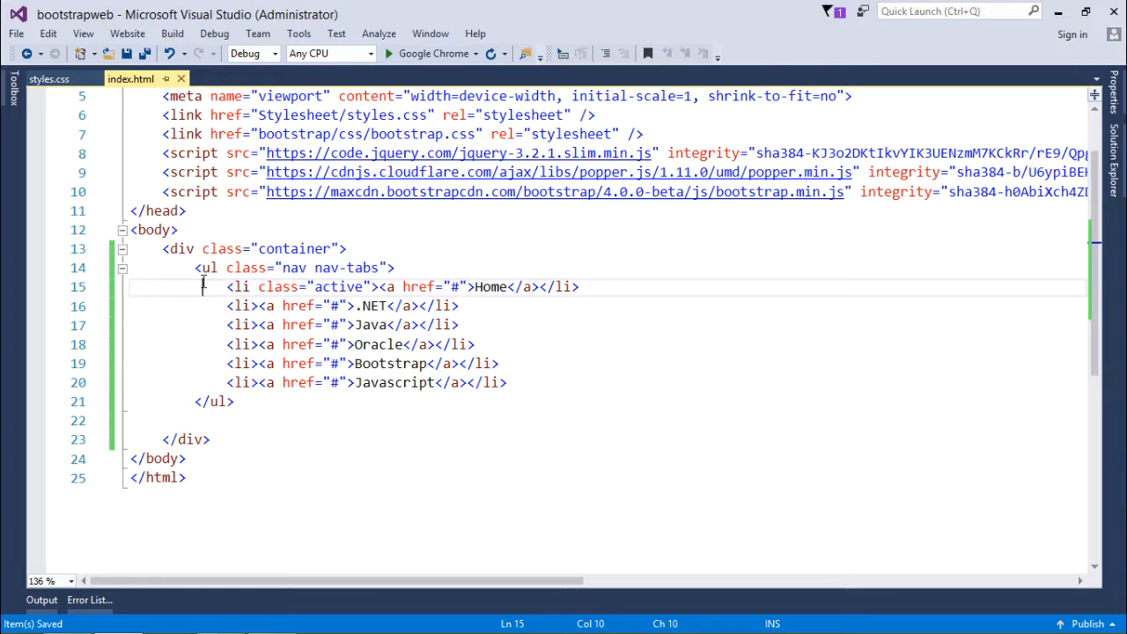
{"action": "double_click", "coordinate": [293, 268]}
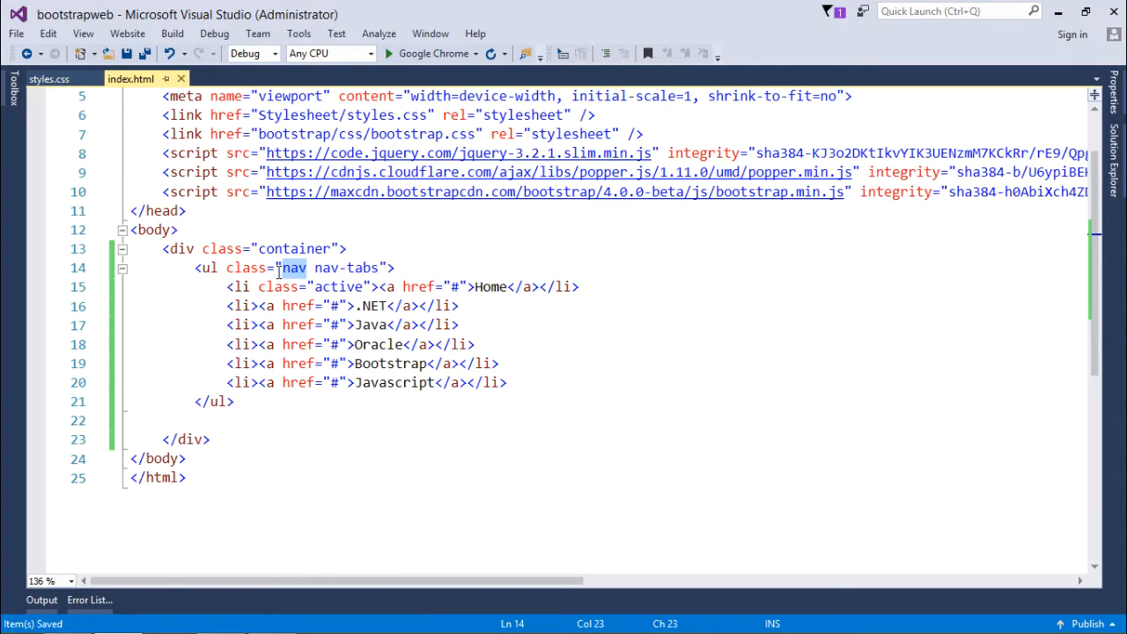
{"action": "mouse_move", "coordinate": [286, 280]}
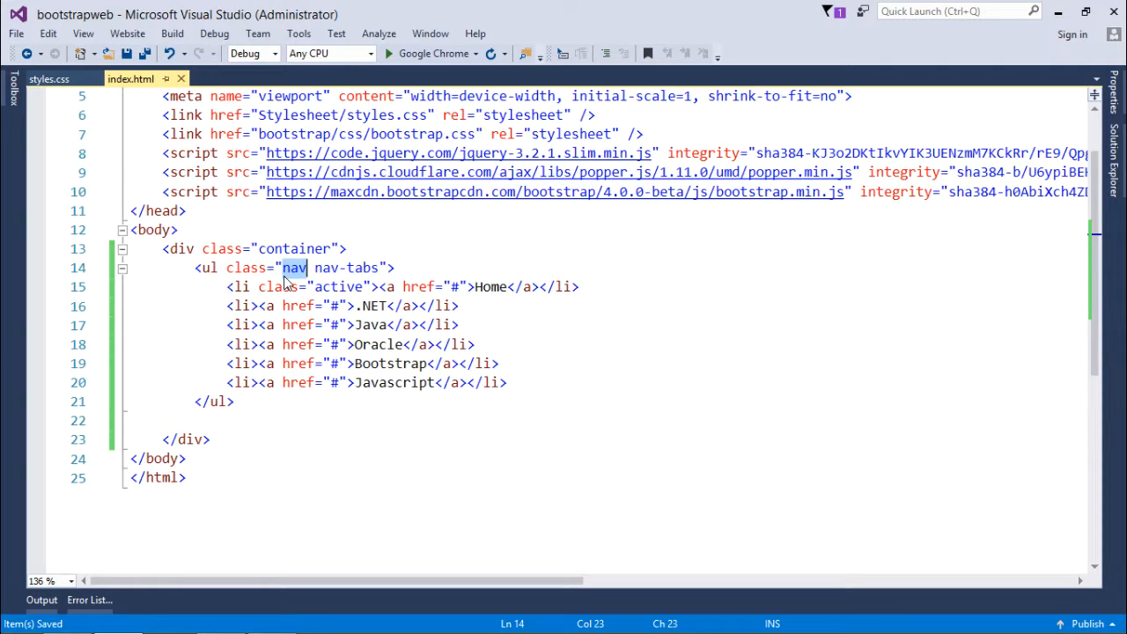
{"action": "double_click", "coordinate": [363, 268]}
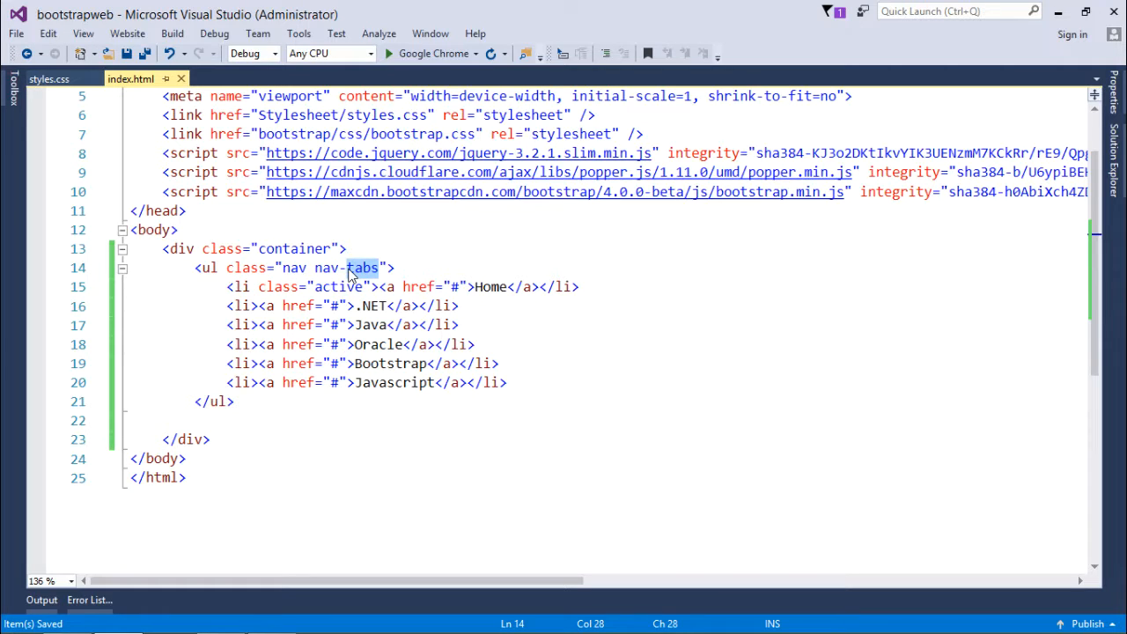
{"action": "left_click", "coordinate": [366, 307]}
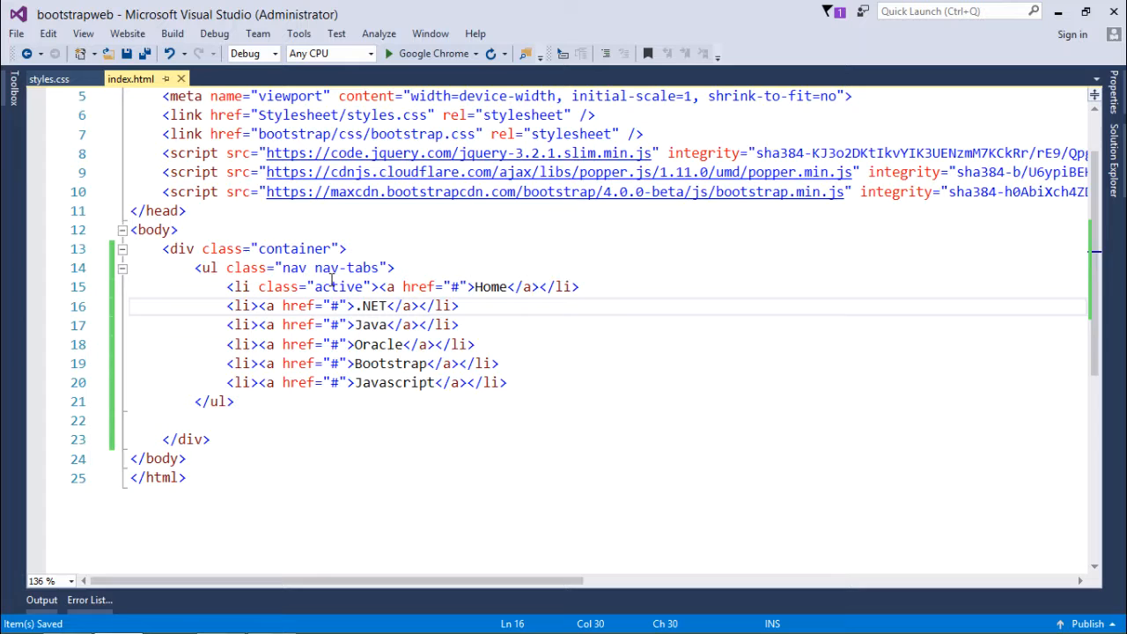
{"action": "left_click", "coordinate": [368, 268]}
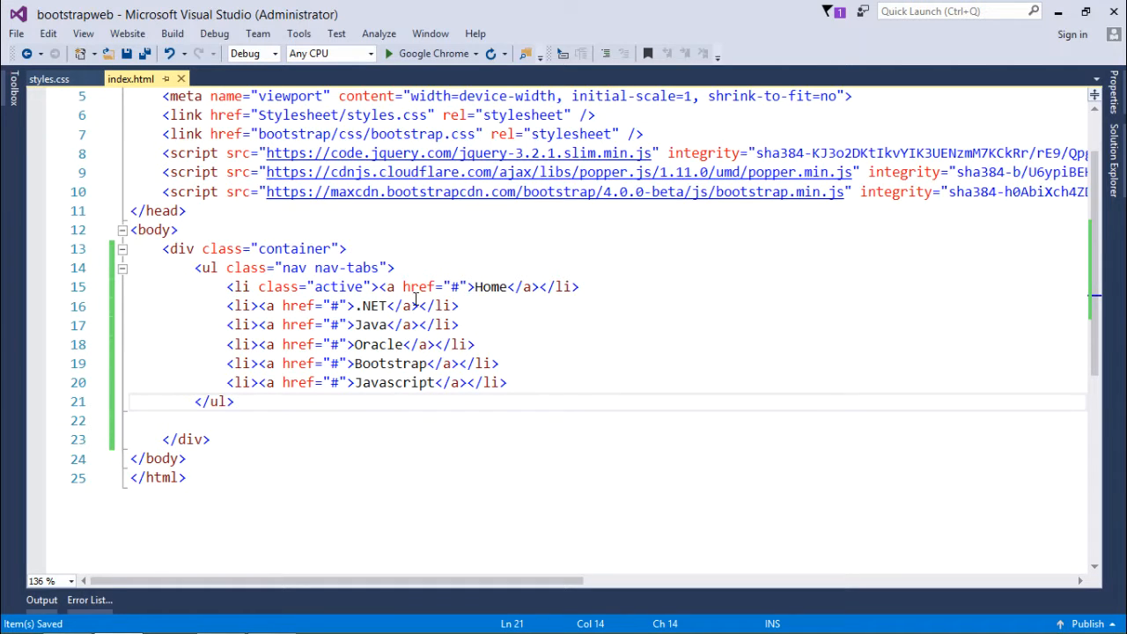
{"action": "mouse_move", "coordinate": [372, 351]}
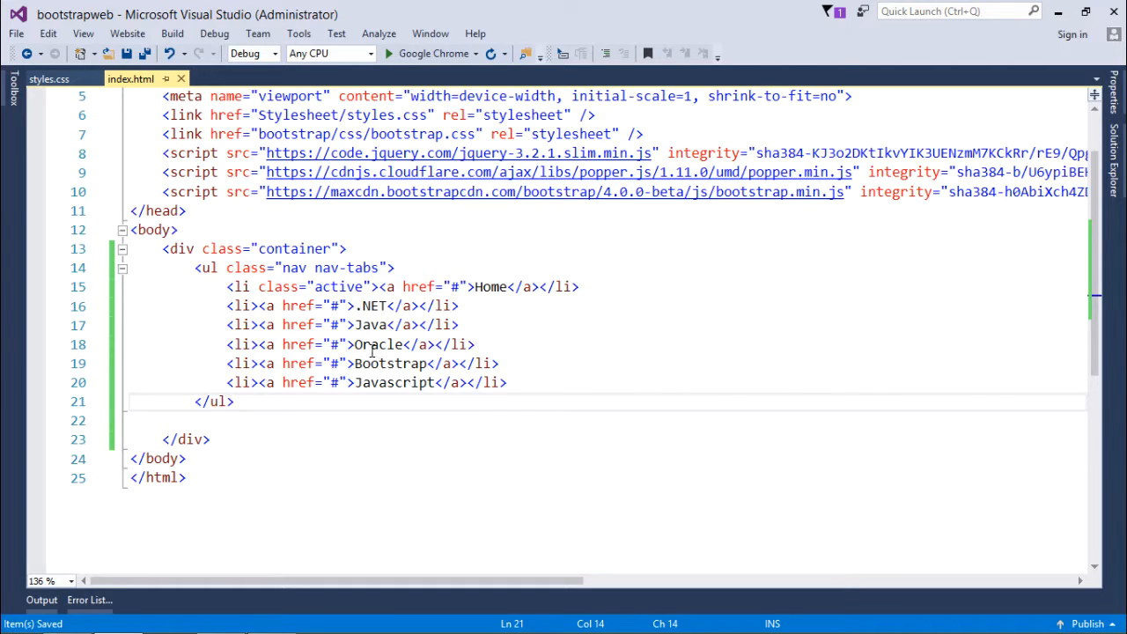
{"action": "mouse_move", "coordinate": [393, 405]}
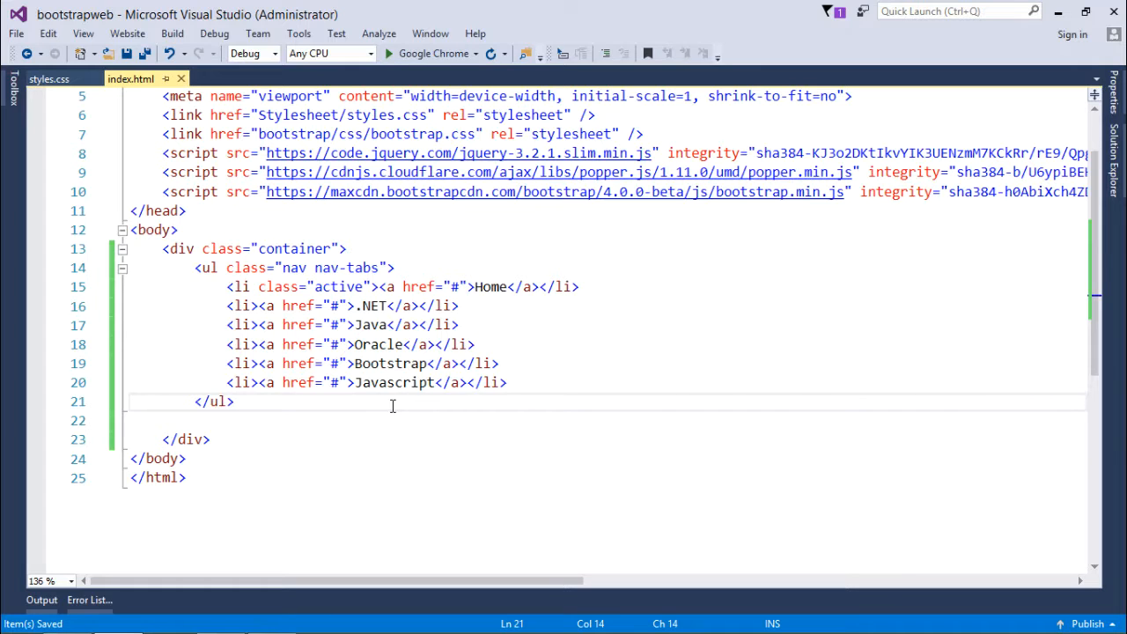
{"action": "mouse_move", "coordinate": [343, 324]}
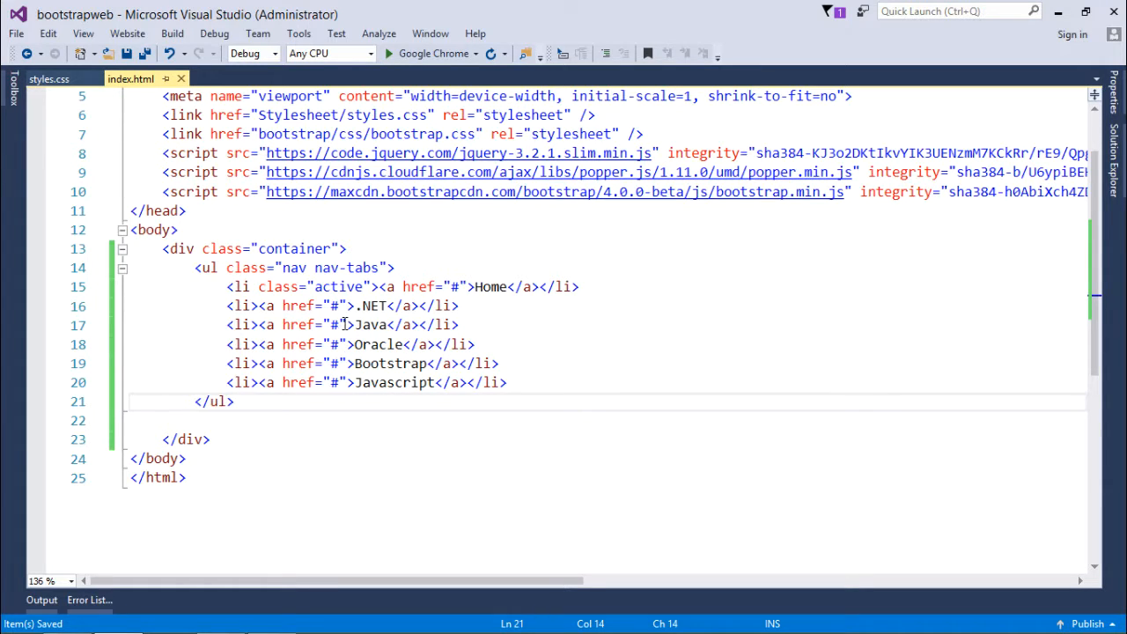
{"action": "left_click", "coordinate": [509, 286]}
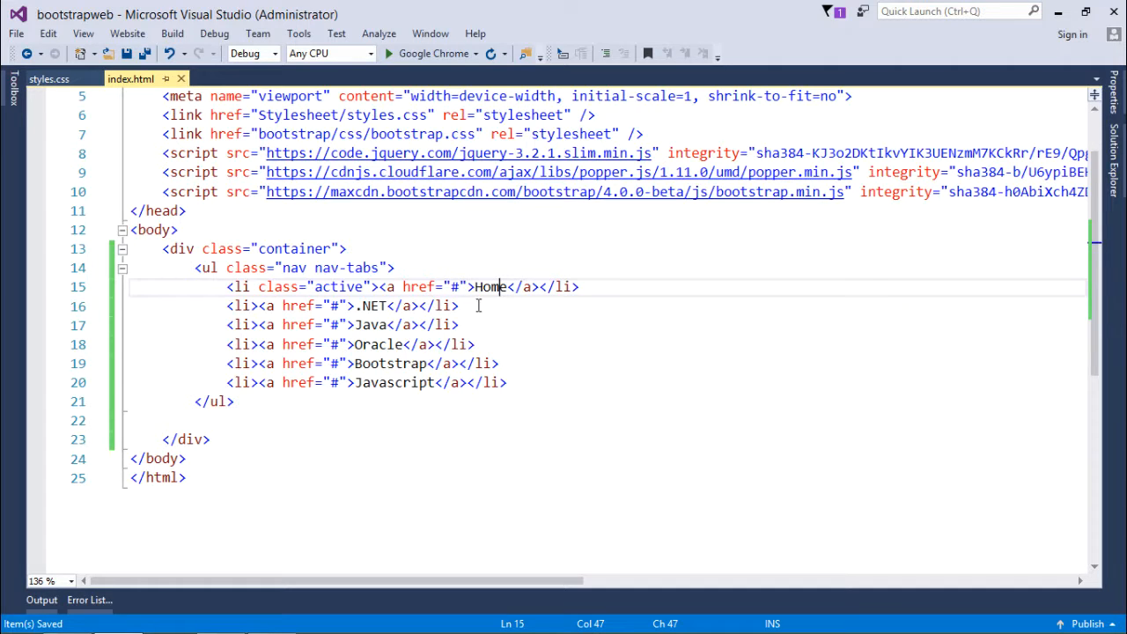
{"action": "left_click", "coordinate": [320, 285]}
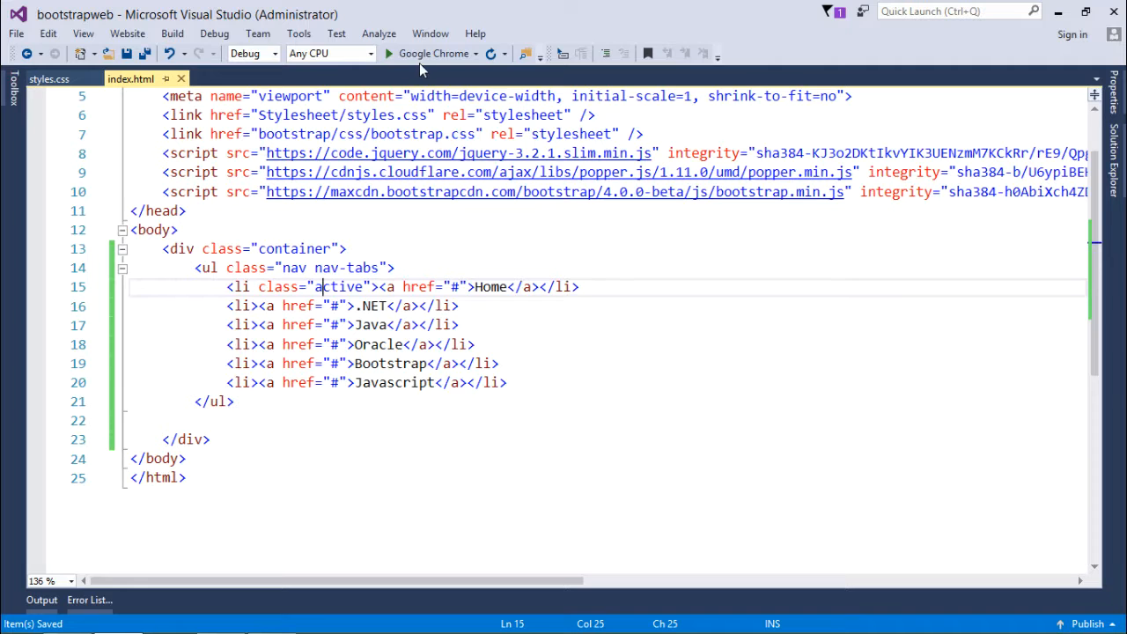
- Launch the page in Google Chrome and try the .NET tab
{"action": "left_click", "coordinate": [388, 53]}
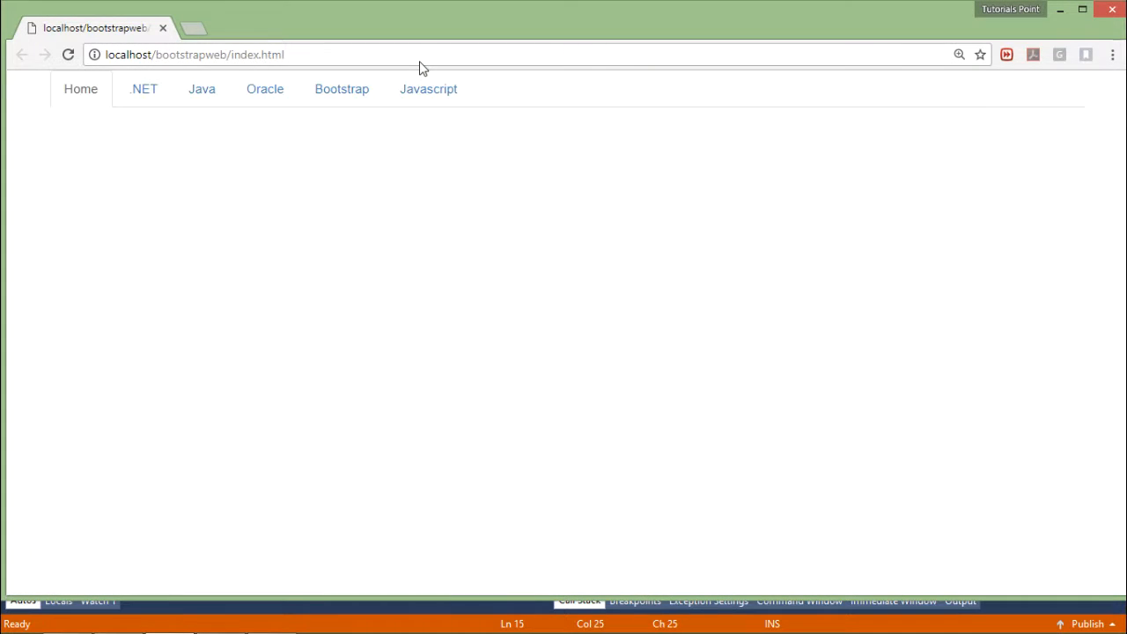
{"action": "left_click", "coordinate": [145, 88]}
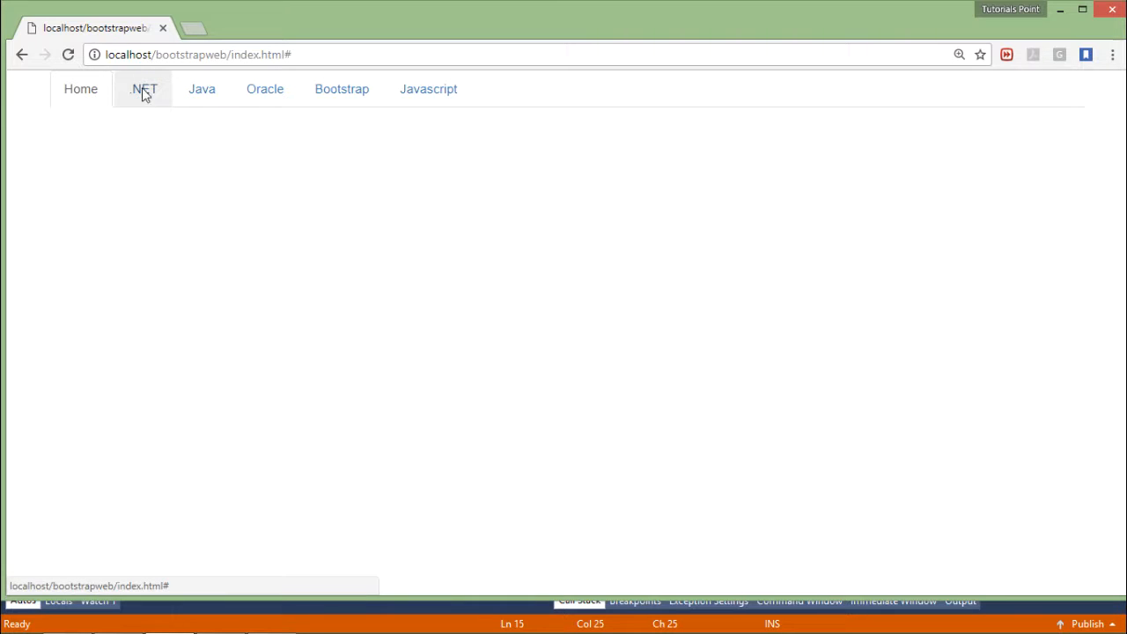
{"action": "mouse_move", "coordinate": [201, 88]}
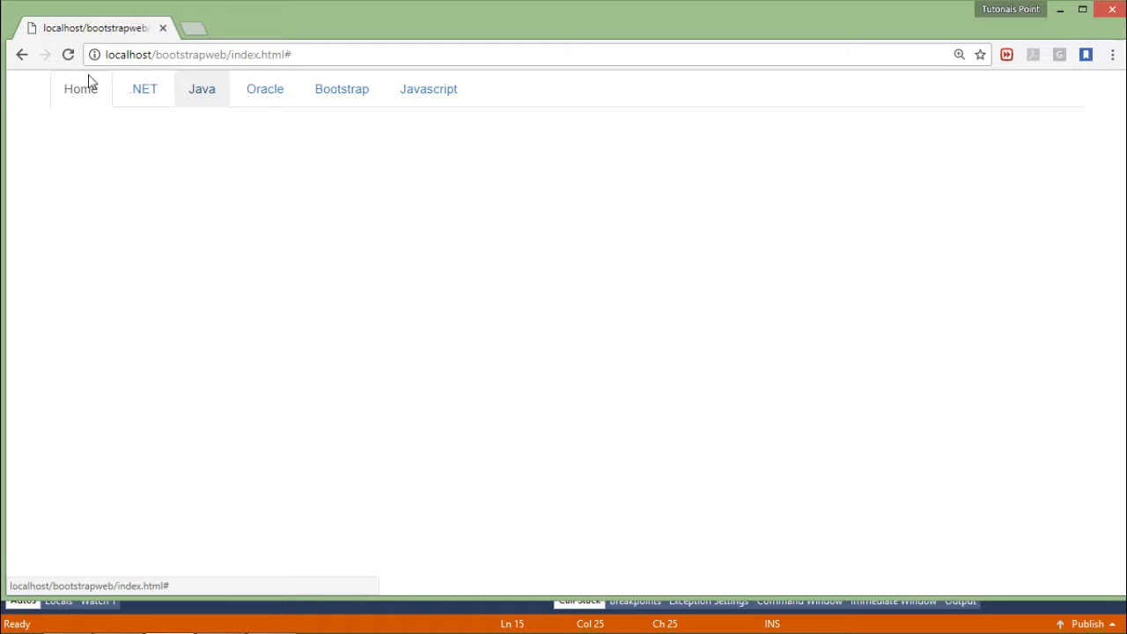
{"action": "mouse_move", "coordinate": [158, 132]}
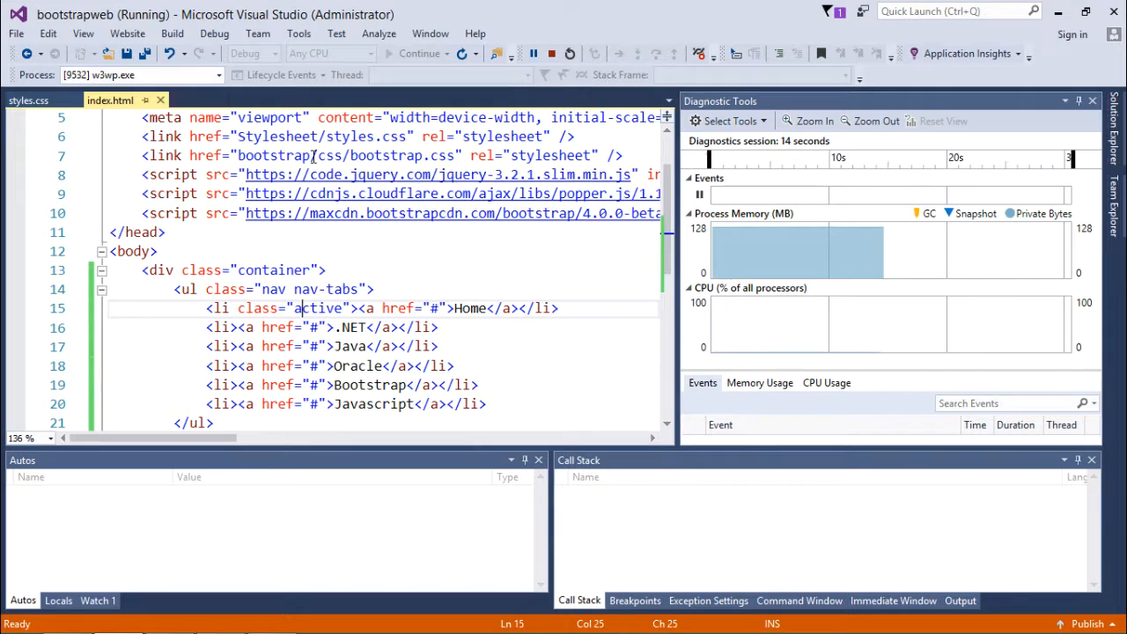
- Stop the running session and relaunch the page in Chrome with .NET as the active item
{"action": "left_click", "coordinate": [553, 53]}
{"action": "type", "text": " class=\"active\""}
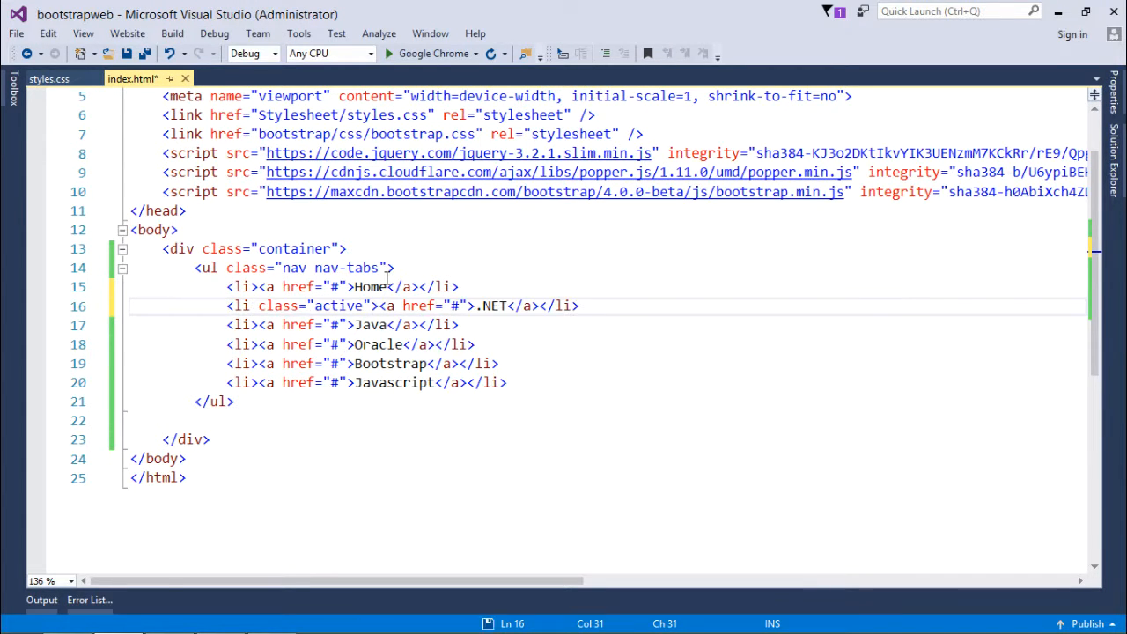
{"action": "left_click", "coordinate": [388, 53]}
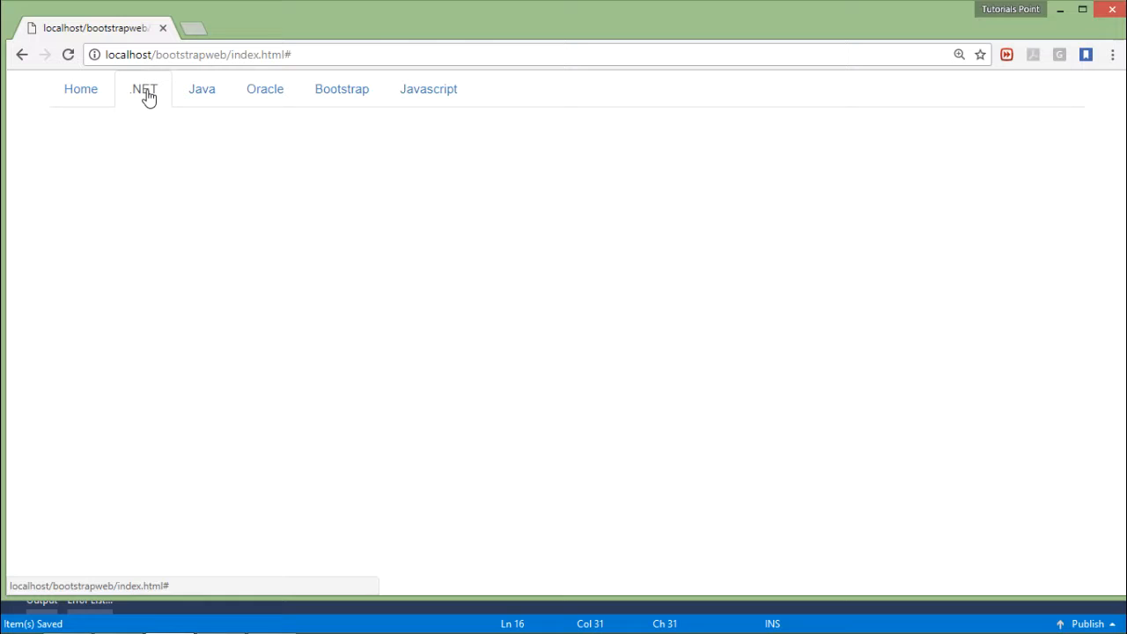
{"action": "mouse_move", "coordinate": [173, 107]}
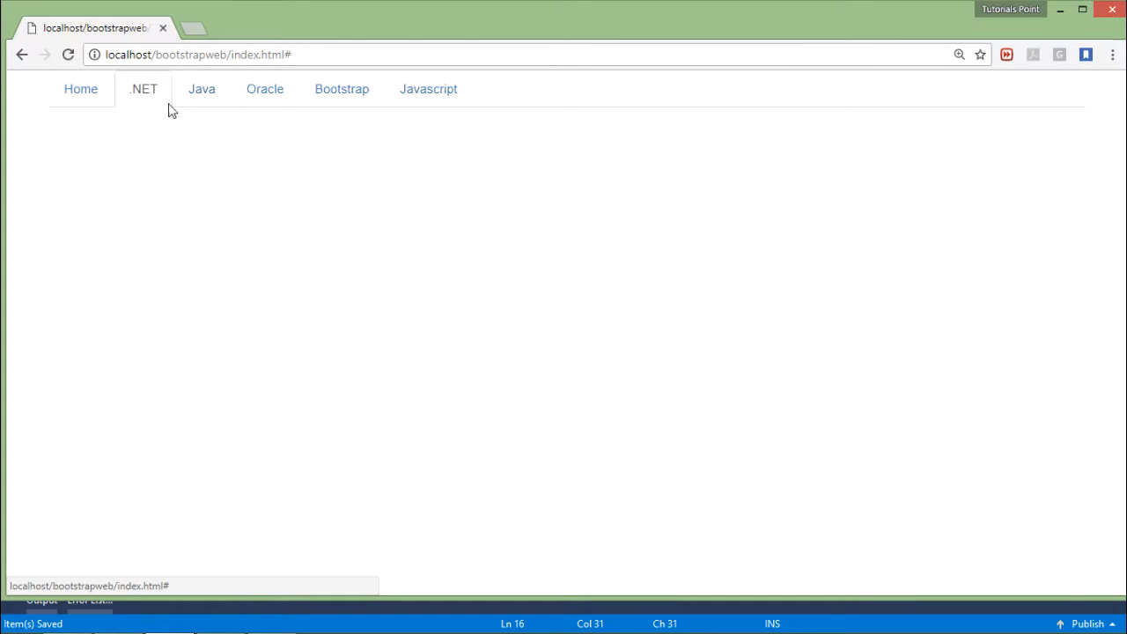
{"action": "key", "text": "alt+tab"}
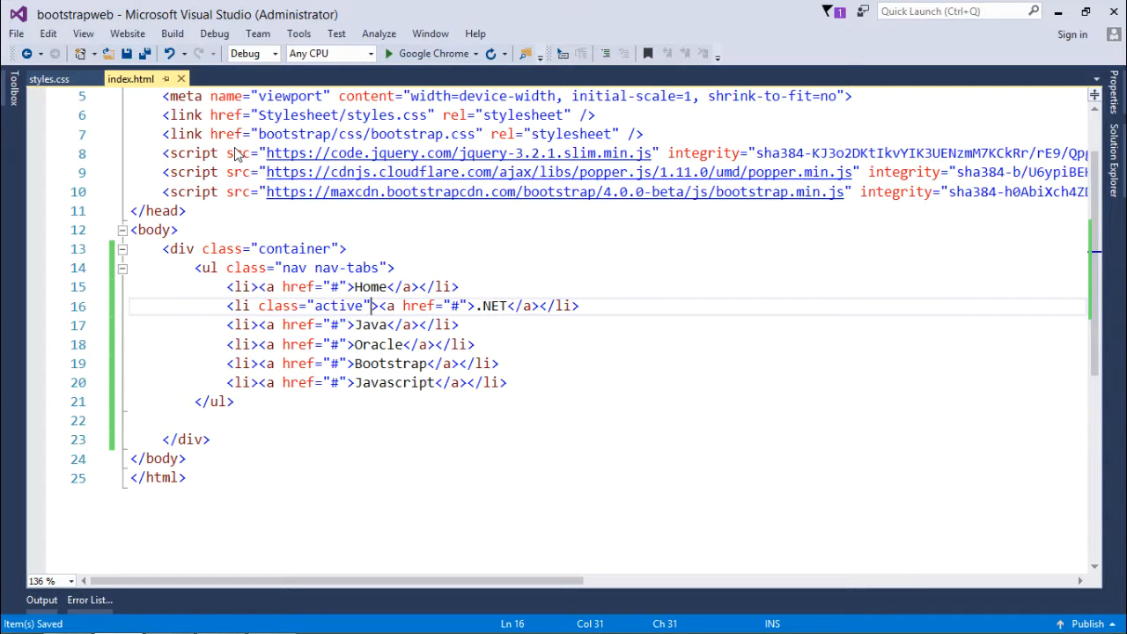
{"action": "left_click", "coordinate": [368, 268]}
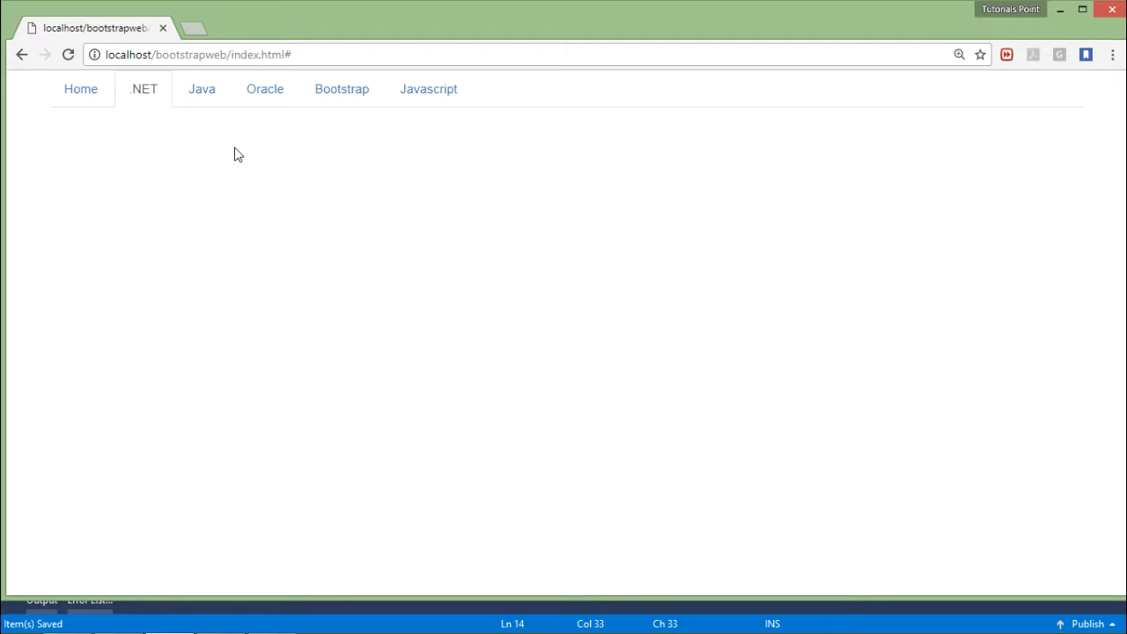
{"action": "left_click", "coordinate": [141, 89]}
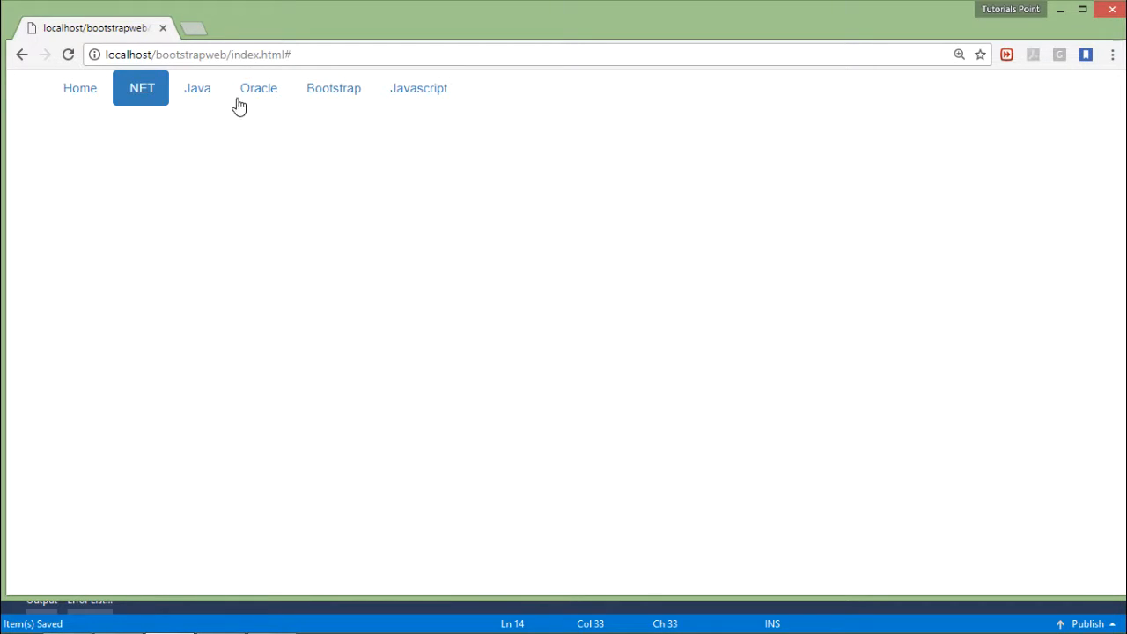
{"action": "mouse_move", "coordinate": [193, 148]}
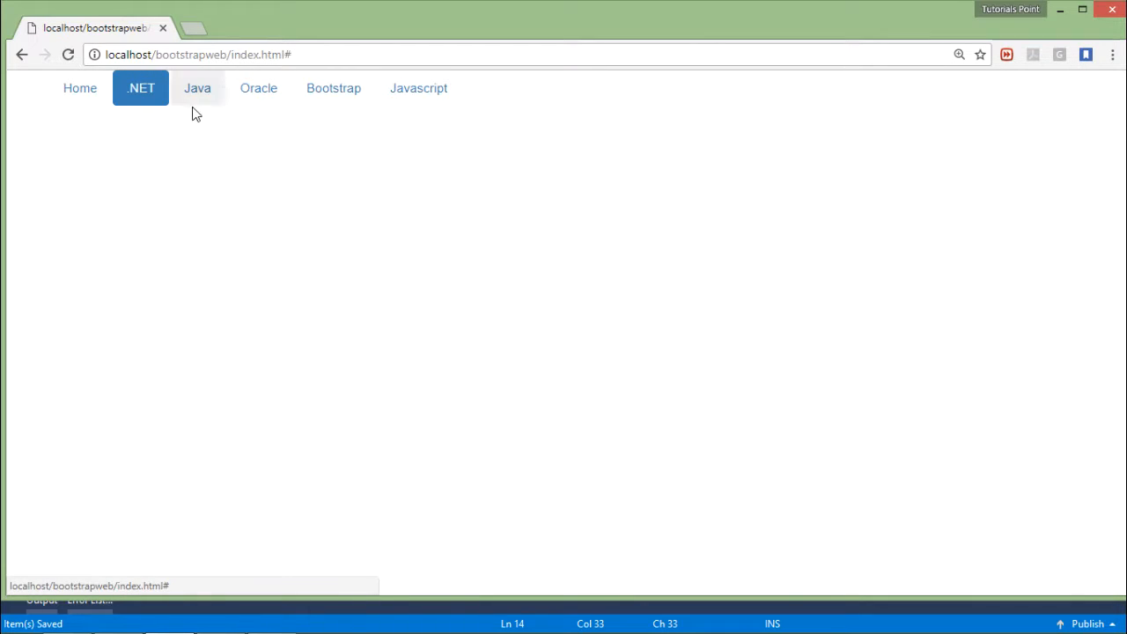
{"action": "mouse_move", "coordinate": [272, 131]}
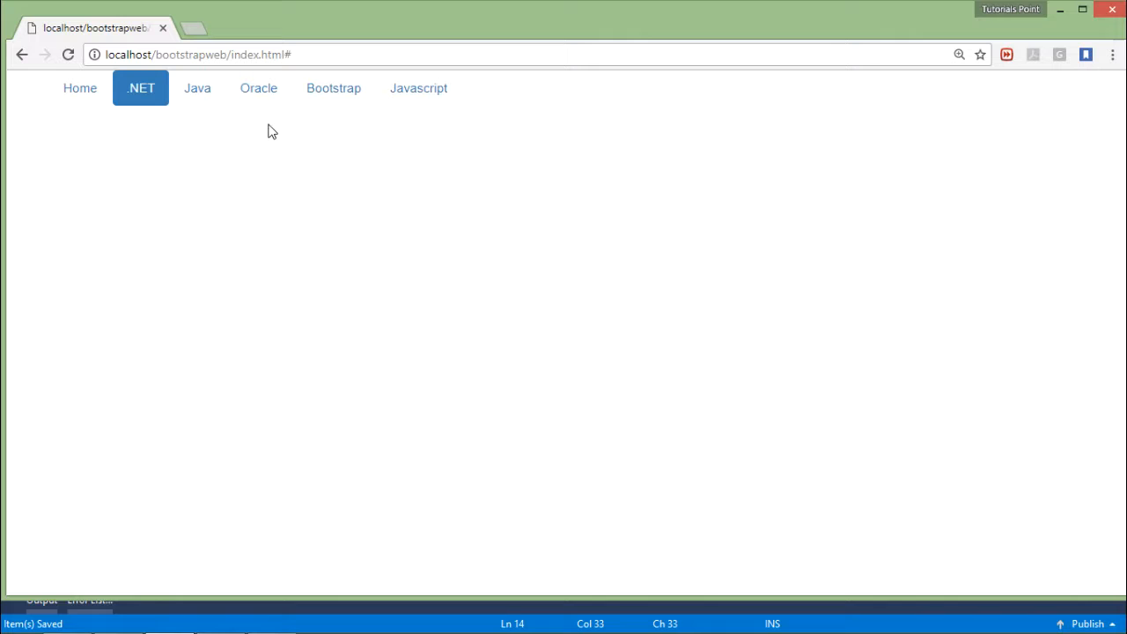
{"action": "mouse_move", "coordinate": [141, 88]}
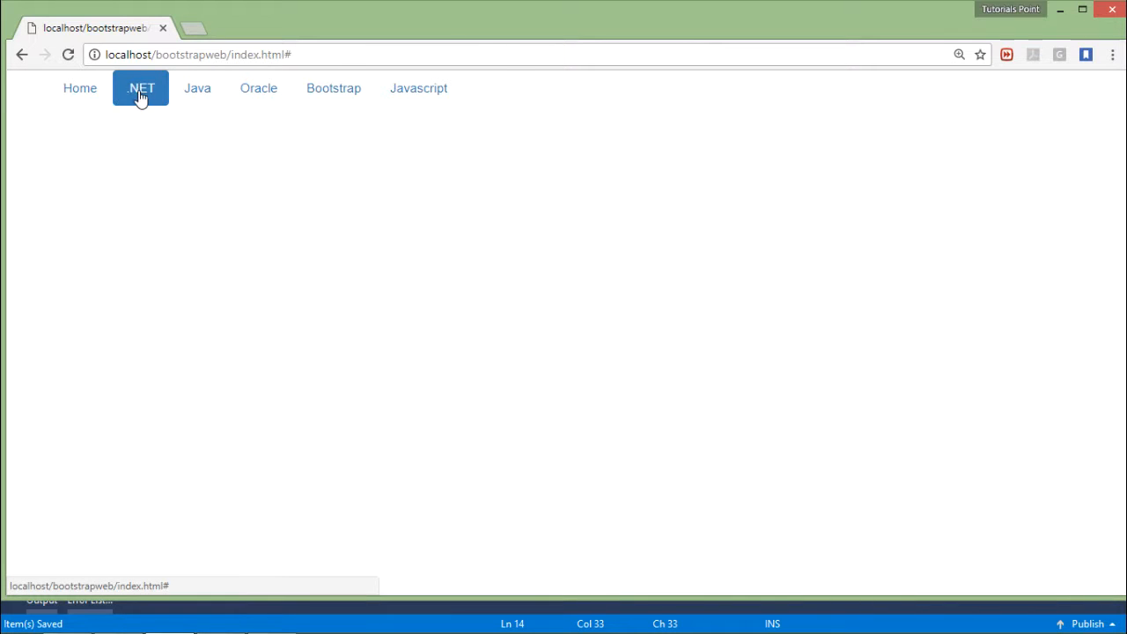
{"action": "mouse_move", "coordinate": [197, 88]}
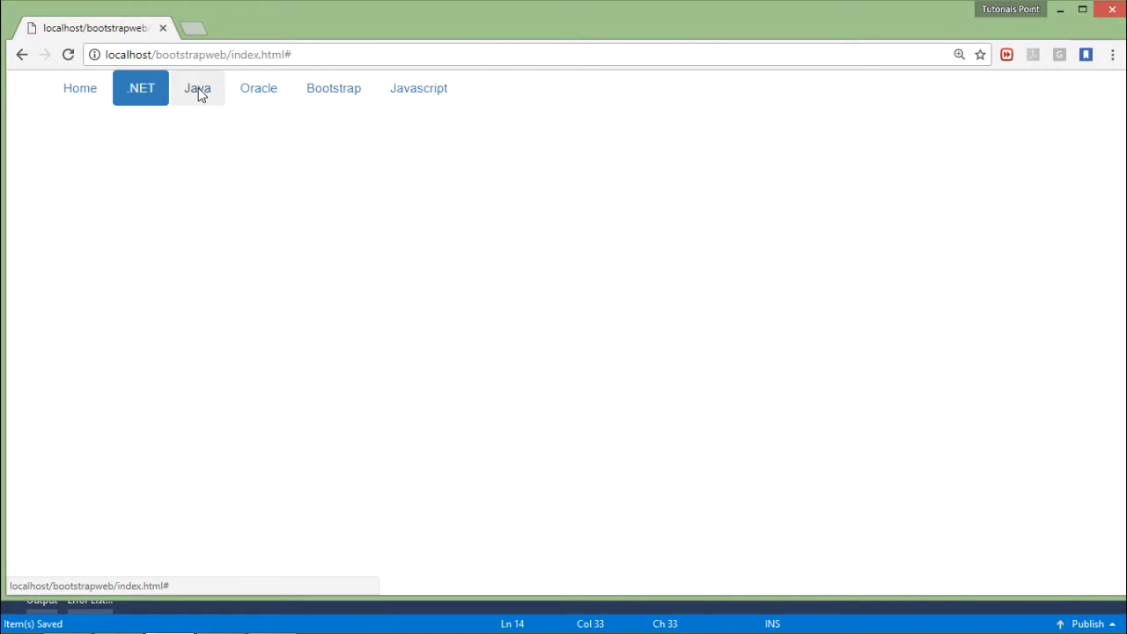
{"action": "mouse_move", "coordinate": [257, 88]}
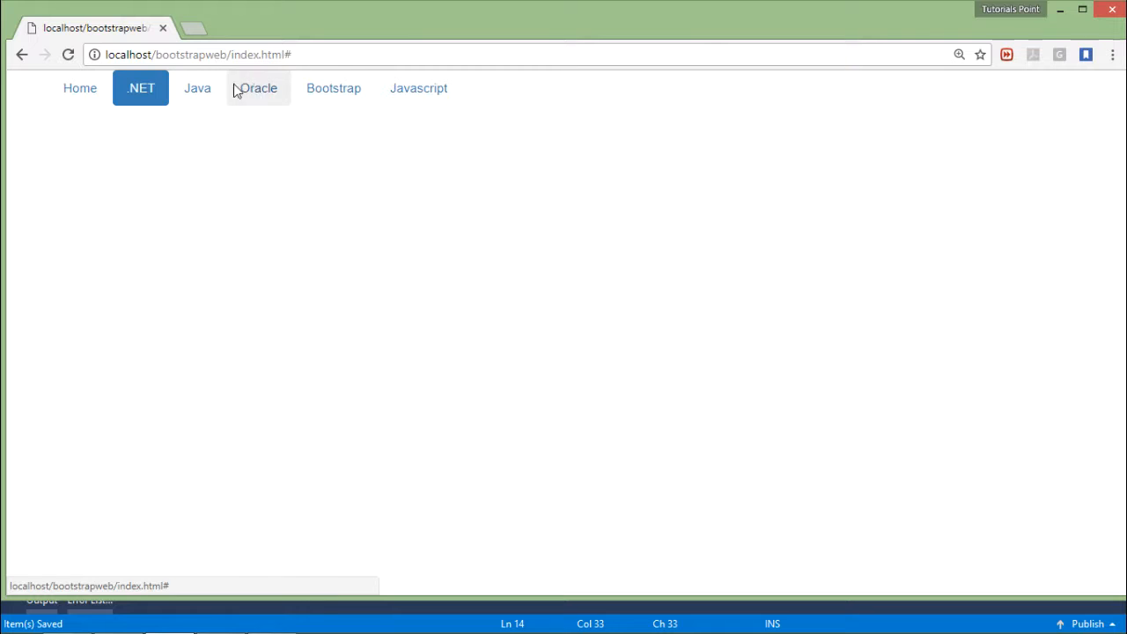
{"action": "mouse_move", "coordinate": [150, 83]}
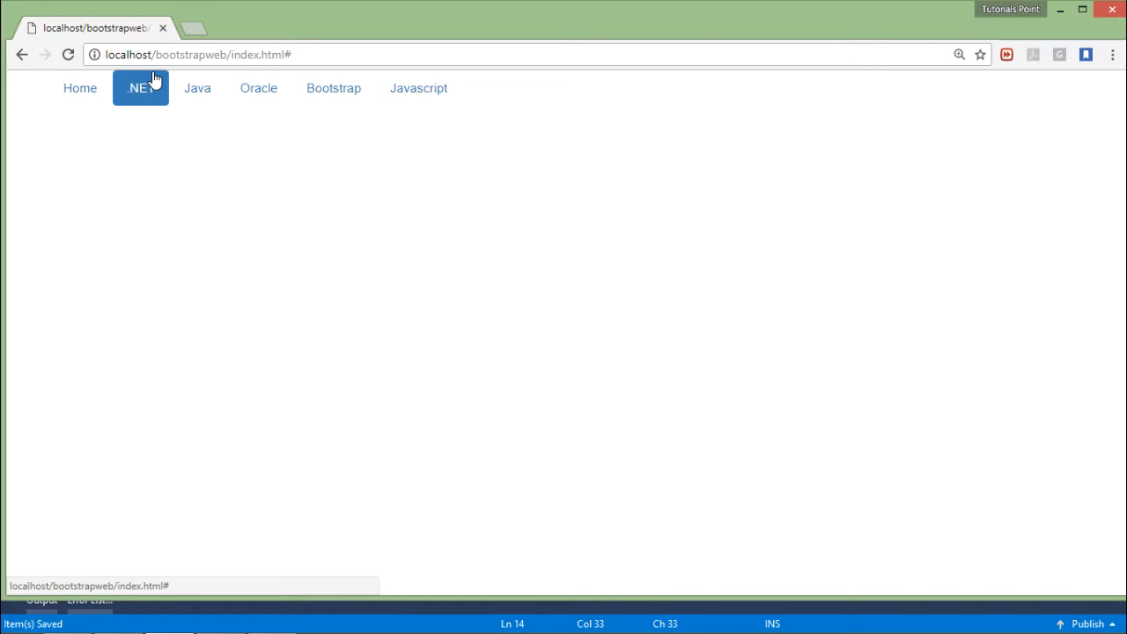
{"action": "mouse_move", "coordinate": [143, 98]}
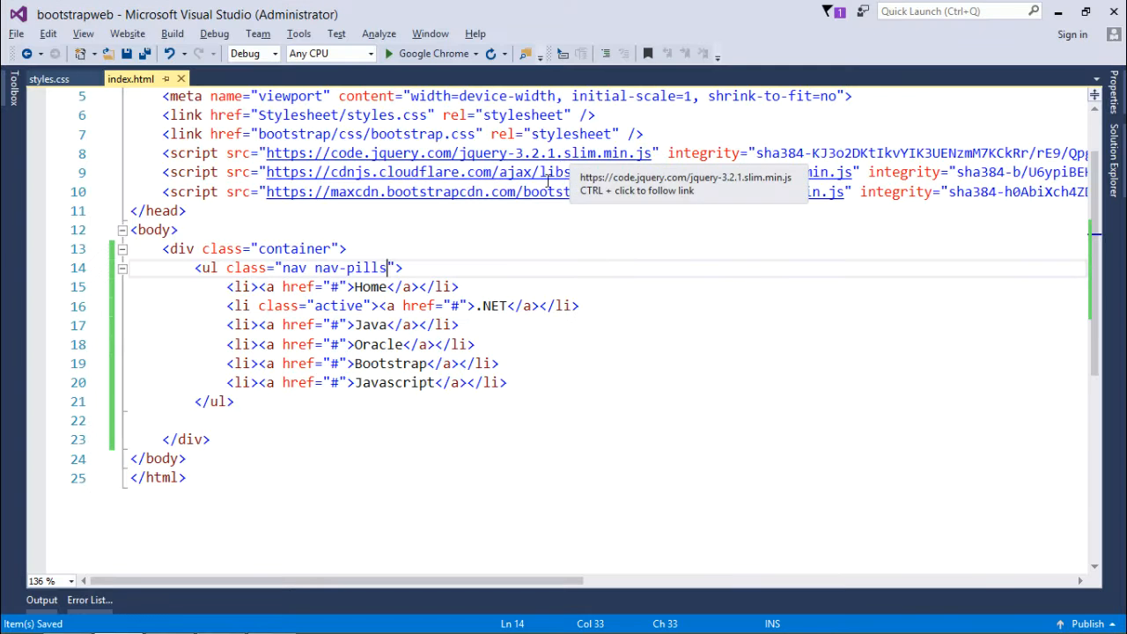
{"action": "mouse_move", "coordinate": [465, 264]}
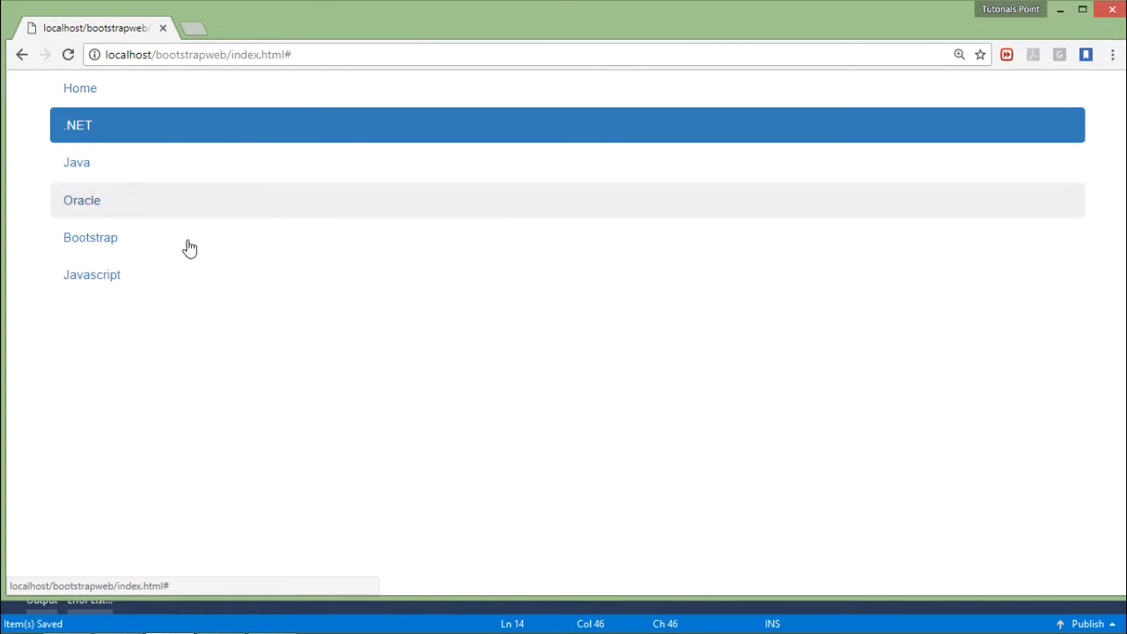
{"action": "mouse_move", "coordinate": [215, 162]}
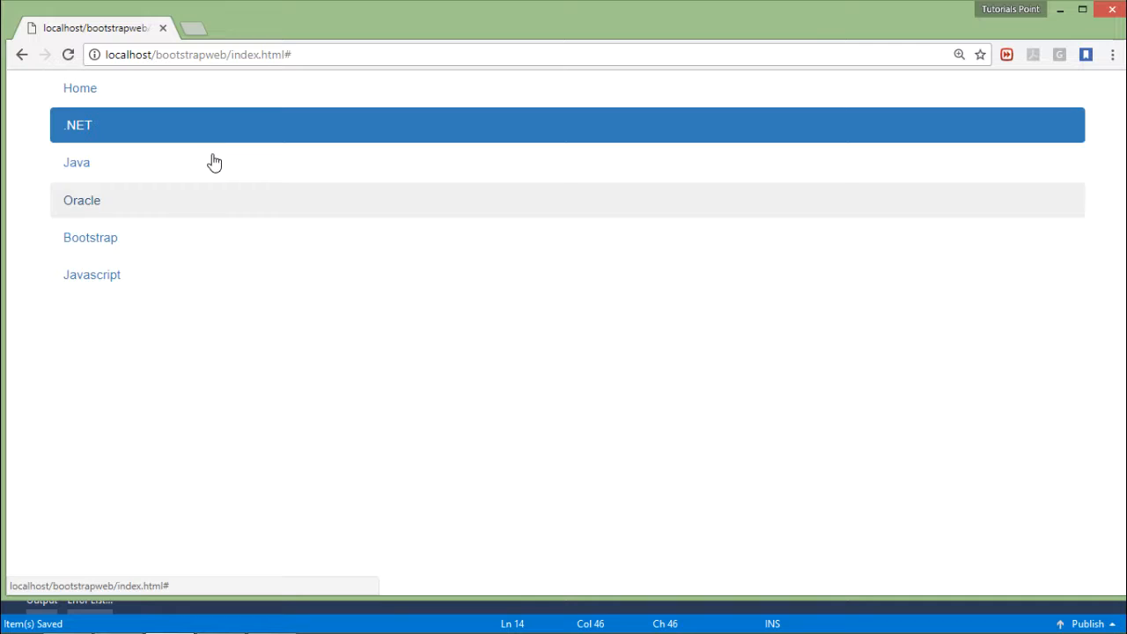
{"action": "mouse_move", "coordinate": [1022, 162]}
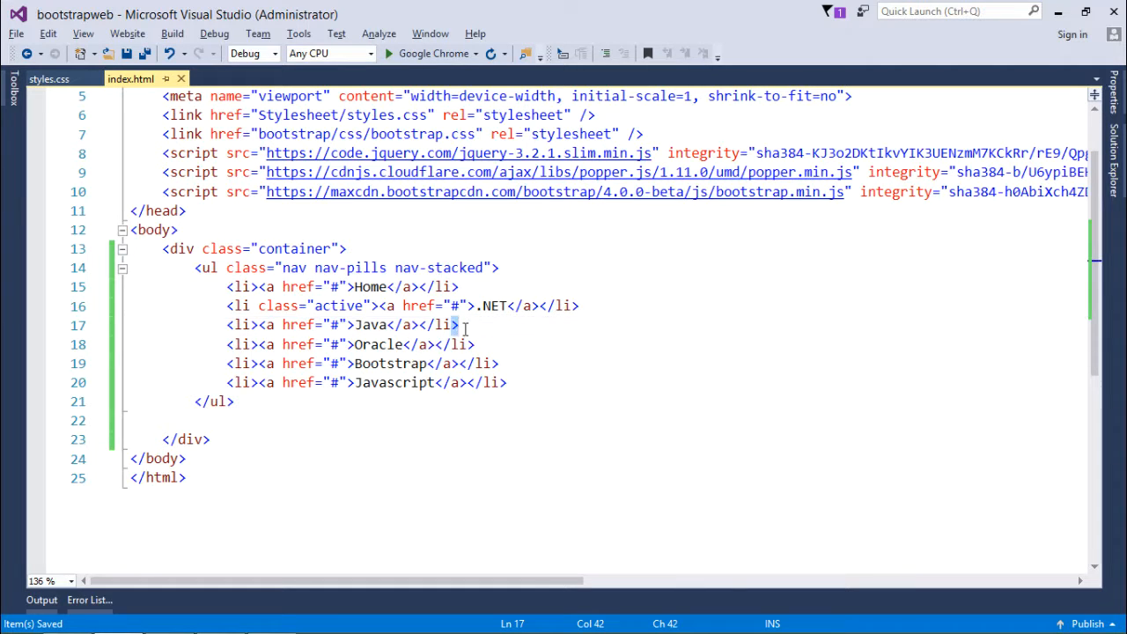
- Delete nav-stacked from the ul class so the pills return to a horizontal row
{"action": "left_click", "coordinate": [476, 343]}
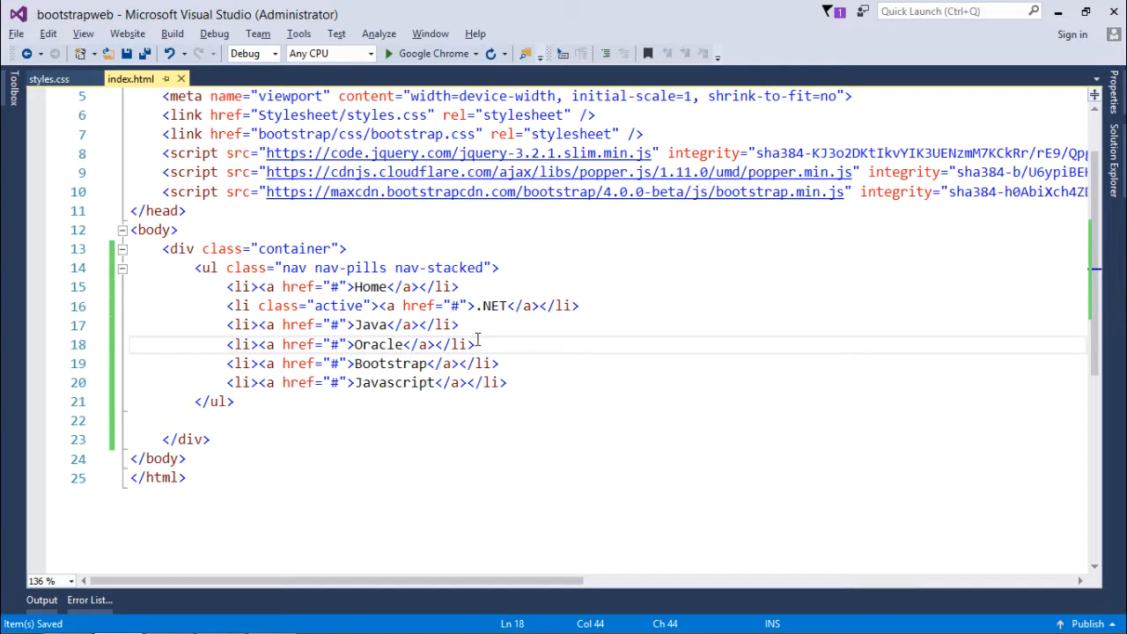
{"action": "left_click", "coordinate": [484, 268]}
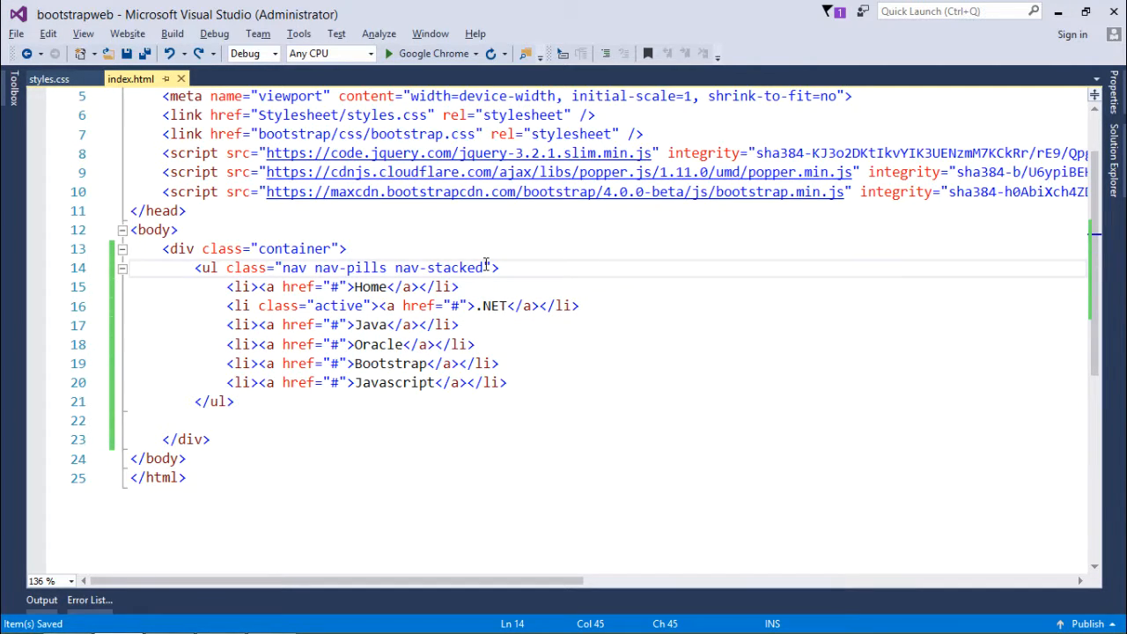
{"action": "key", "text": "BackSpace"}
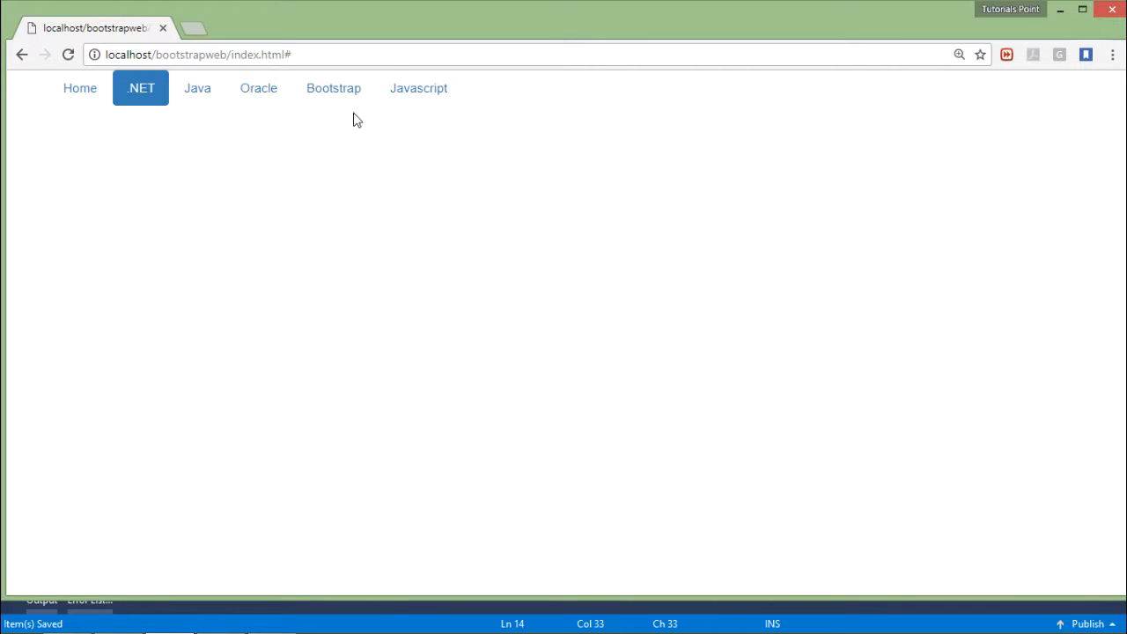
{"action": "mouse_move", "coordinate": [141, 88]}
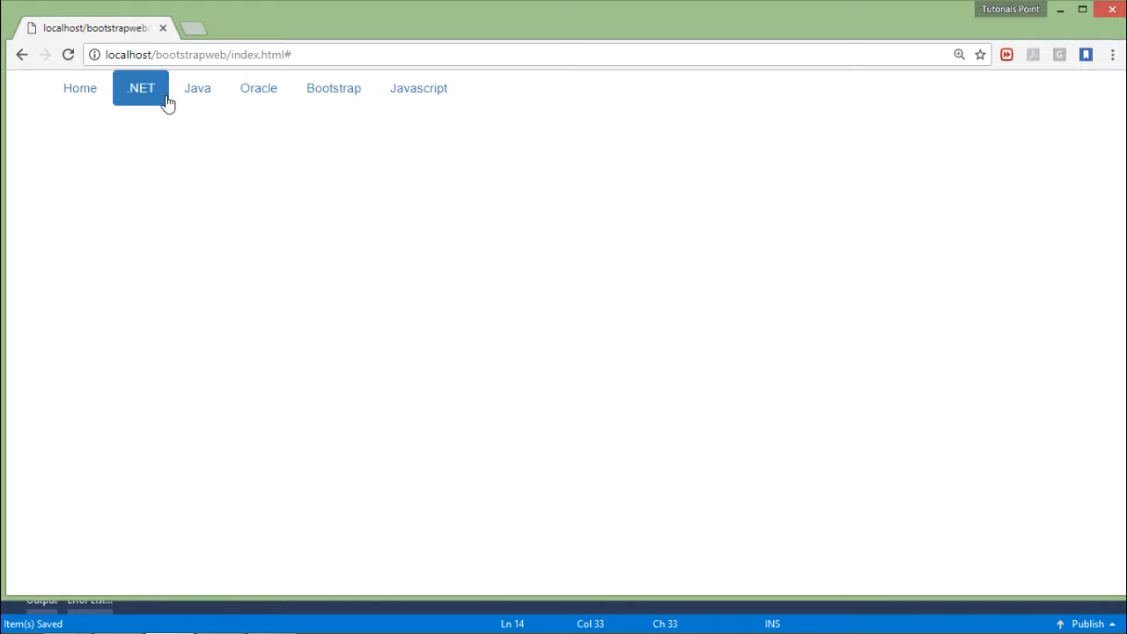
{"action": "mouse_move", "coordinate": [500, 129]}
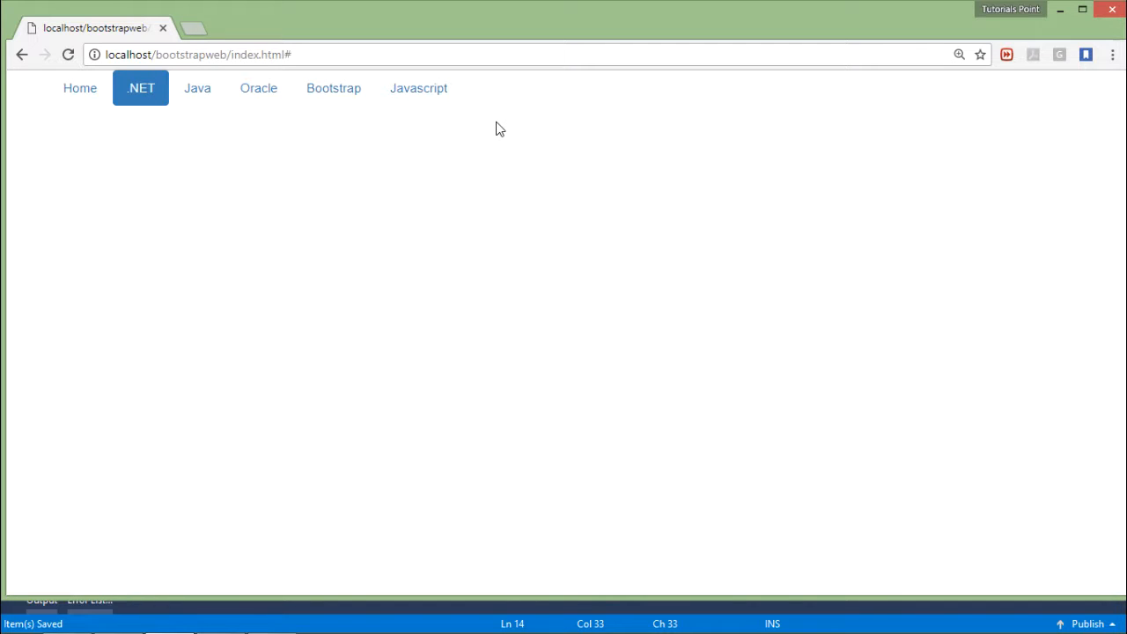
{"action": "mouse_move", "coordinate": [451, 120]}
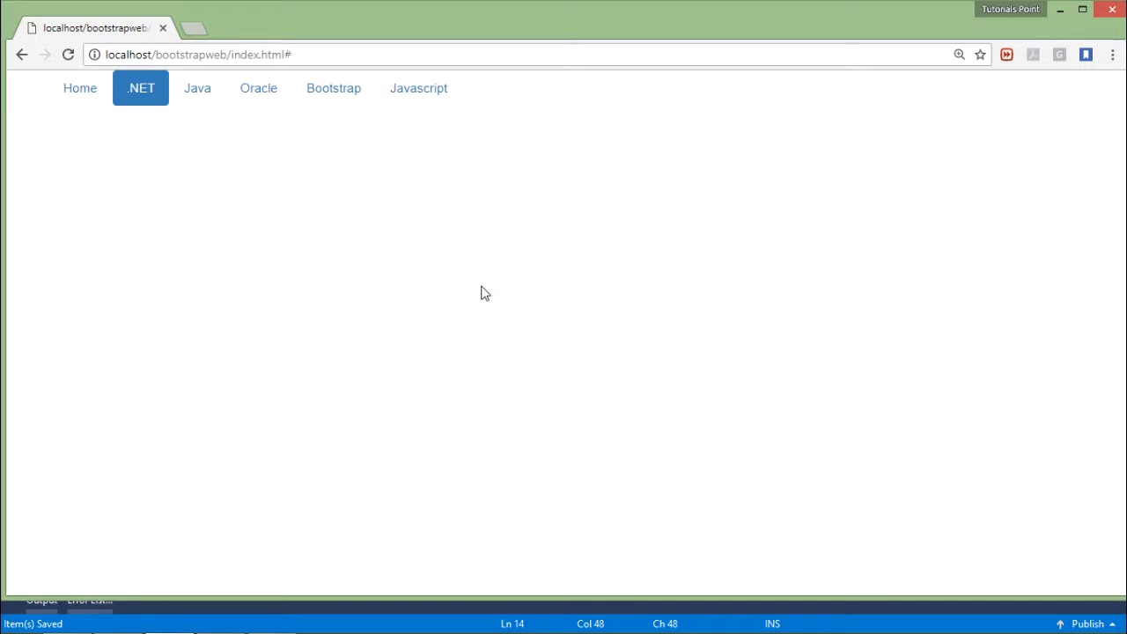
{"action": "mouse_move", "coordinate": [431, 271]}
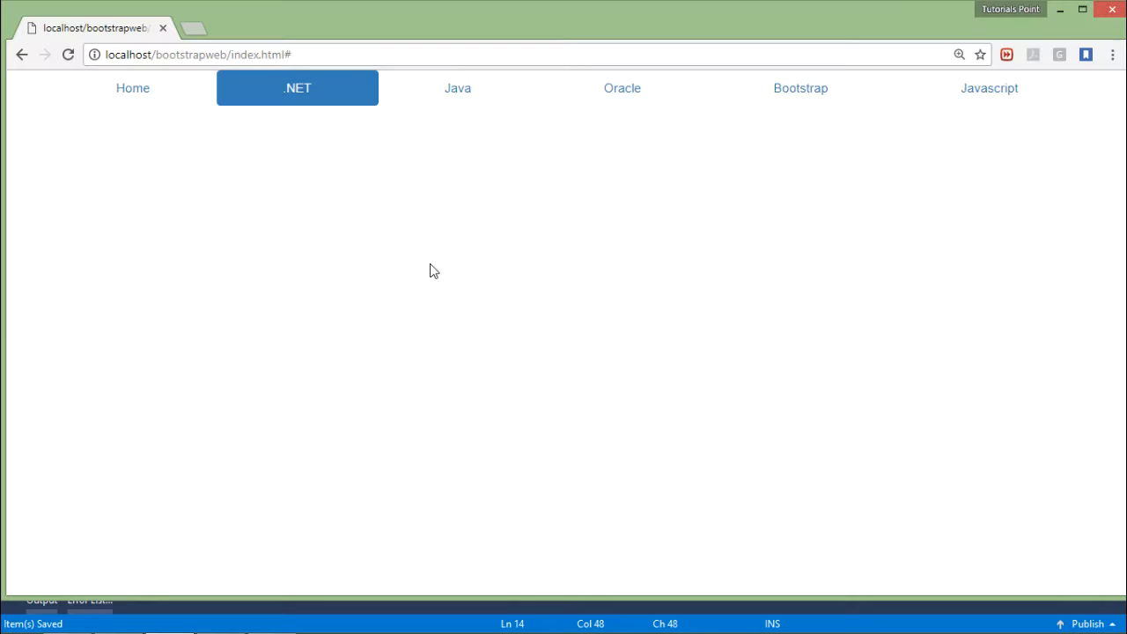
{"action": "mouse_move", "coordinate": [299, 92]}
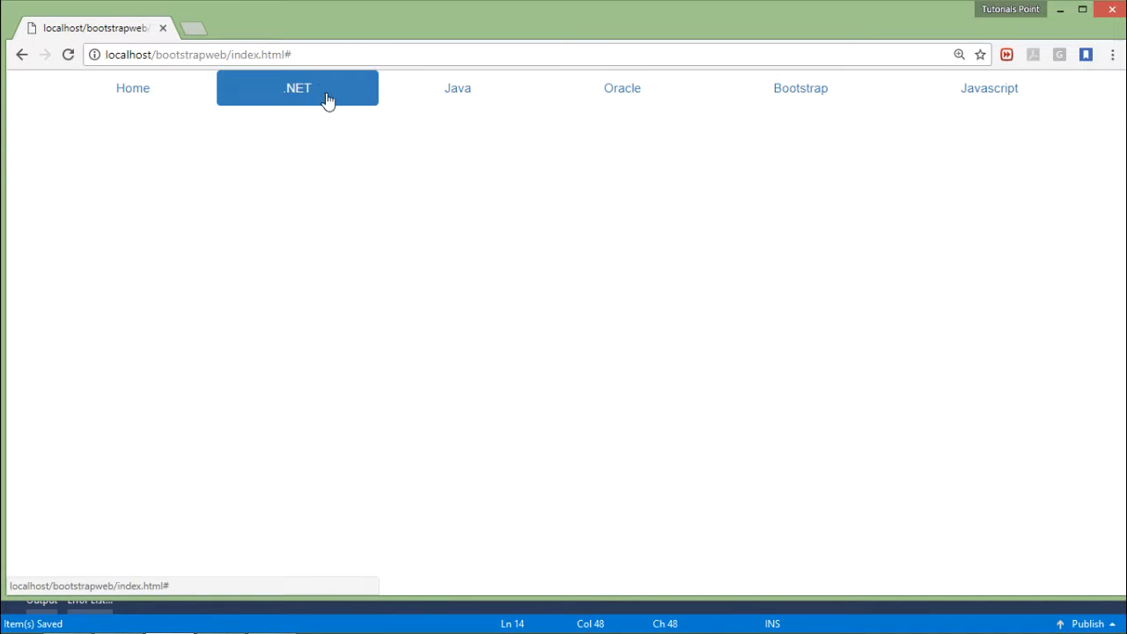
{"action": "mouse_move", "coordinate": [444, 158]}
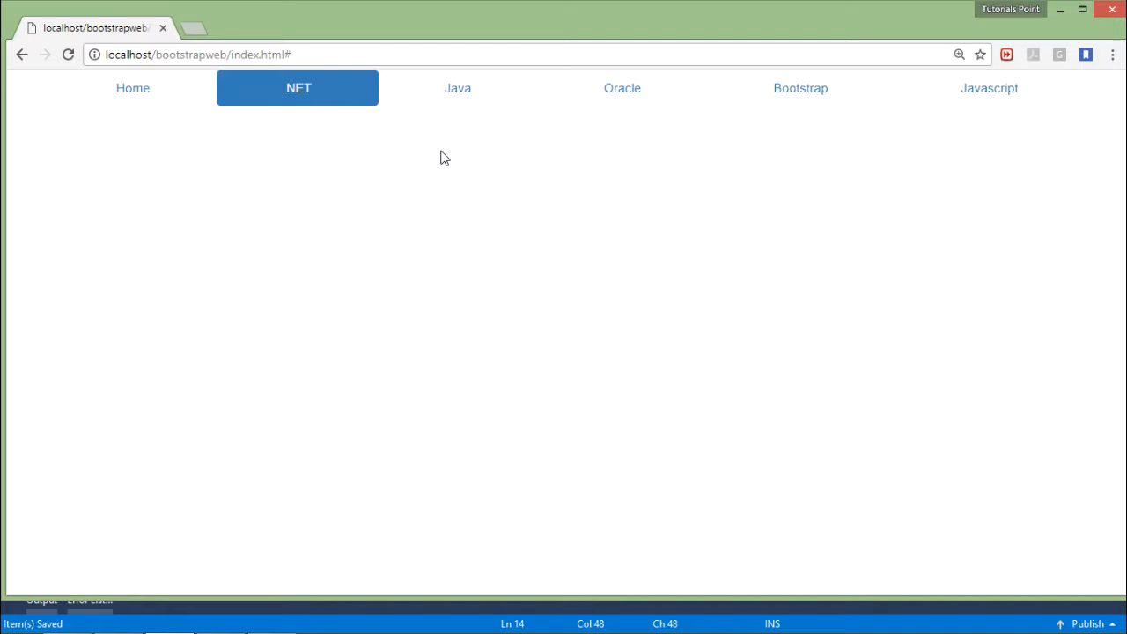
{"action": "mouse_move", "coordinate": [467, 120]}
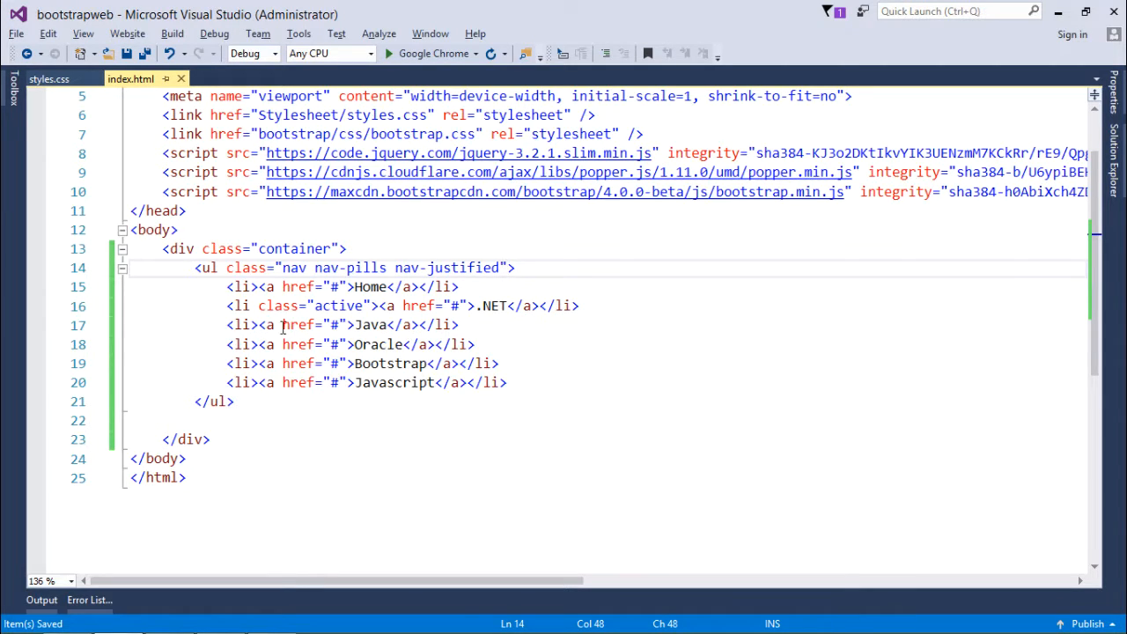
- Begin adding class="disabled" inside the Java list item tag
{"action": "left_click", "coordinate": [257, 324]}
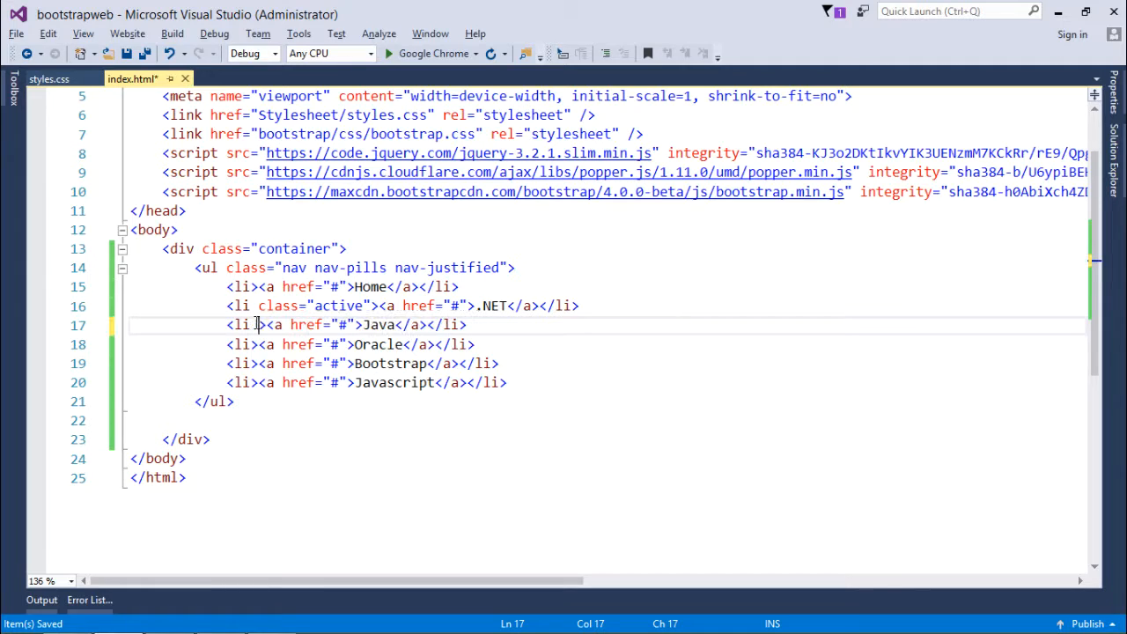
{"action": "type", "text": "class=\"d"}
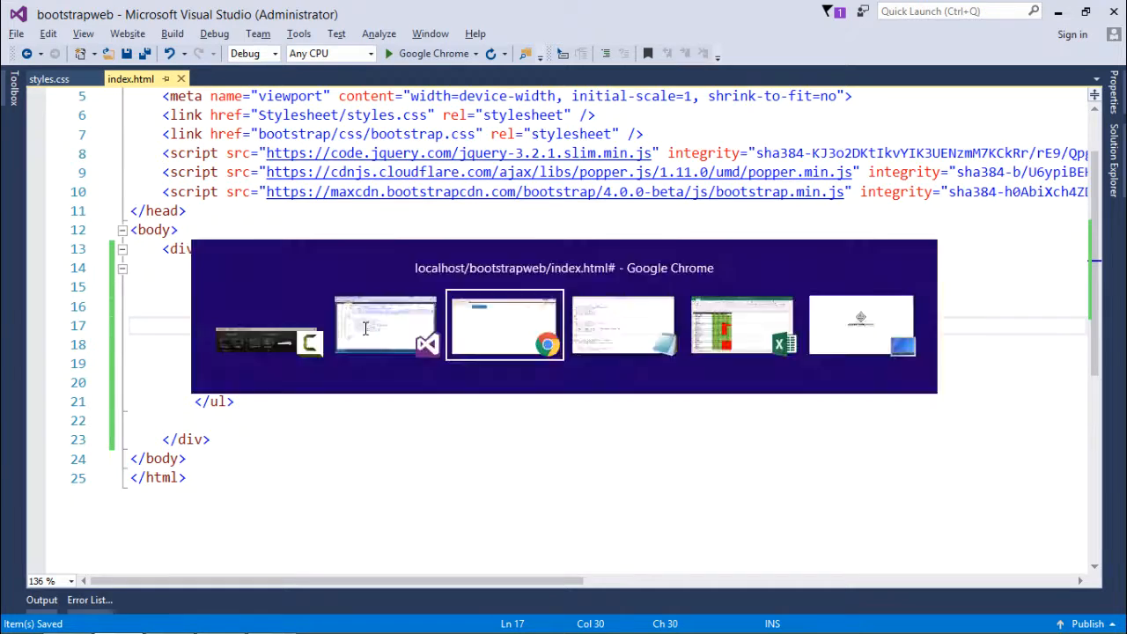
- Check the disabled Java pill in Chrome, then return the caret to the nav-justified class in index.html
{"action": "left_click", "coordinate": [504, 324]}
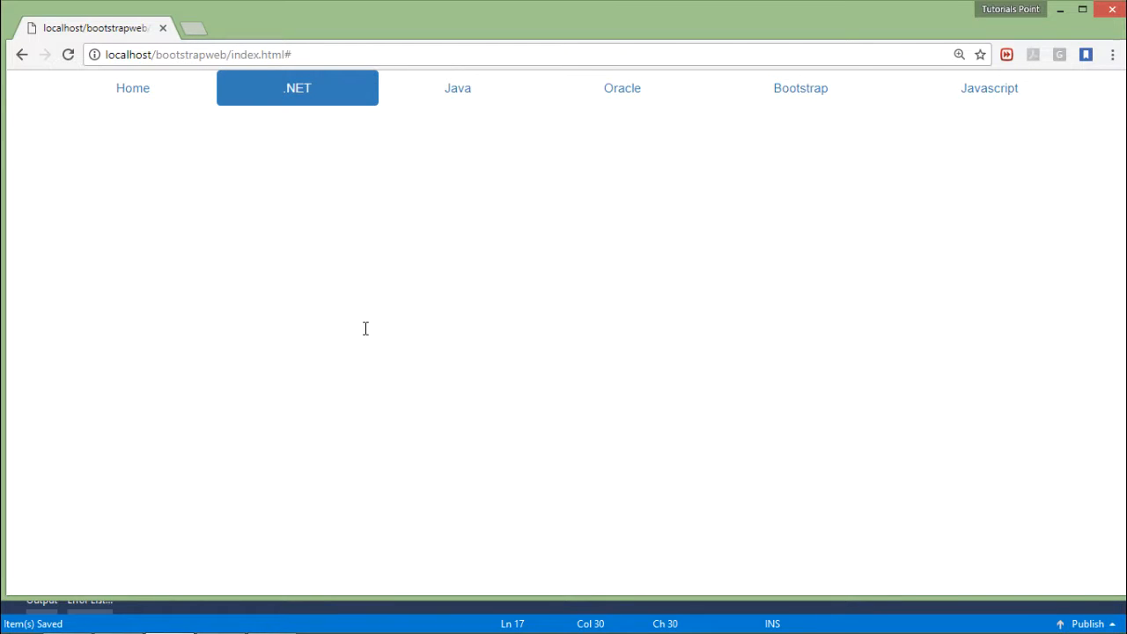
{"action": "mouse_move", "coordinate": [370, 329]}
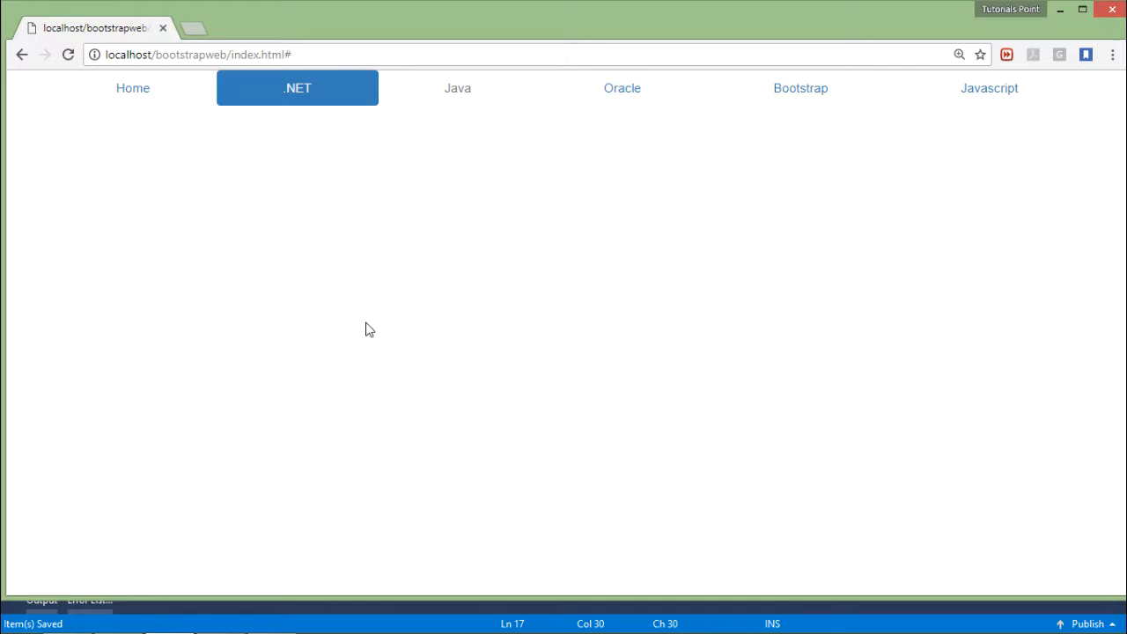
{"action": "mouse_move", "coordinate": [458, 88]}
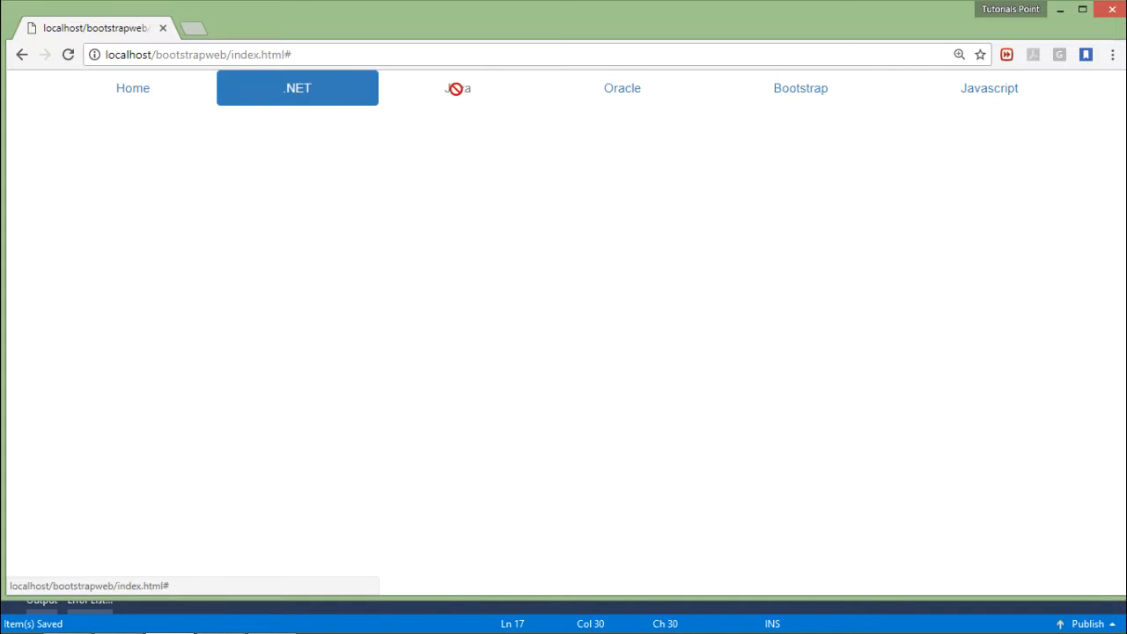
{"action": "mouse_move", "coordinate": [420, 113]}
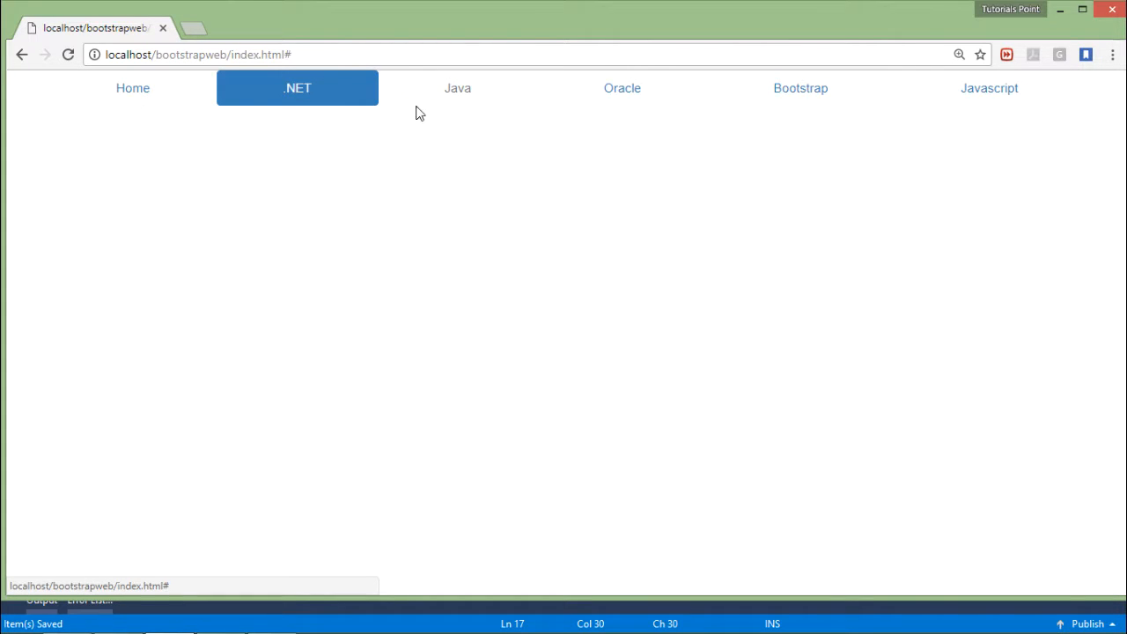
{"action": "mouse_move", "coordinate": [321, 103]}
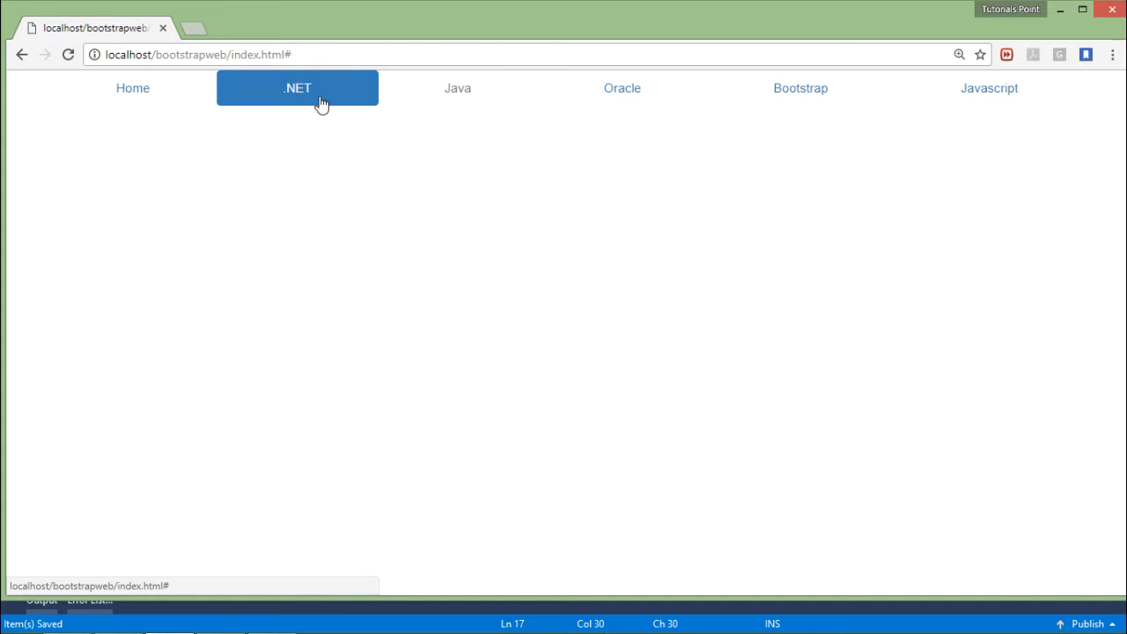
{"action": "mouse_move", "coordinate": [335, 160]}
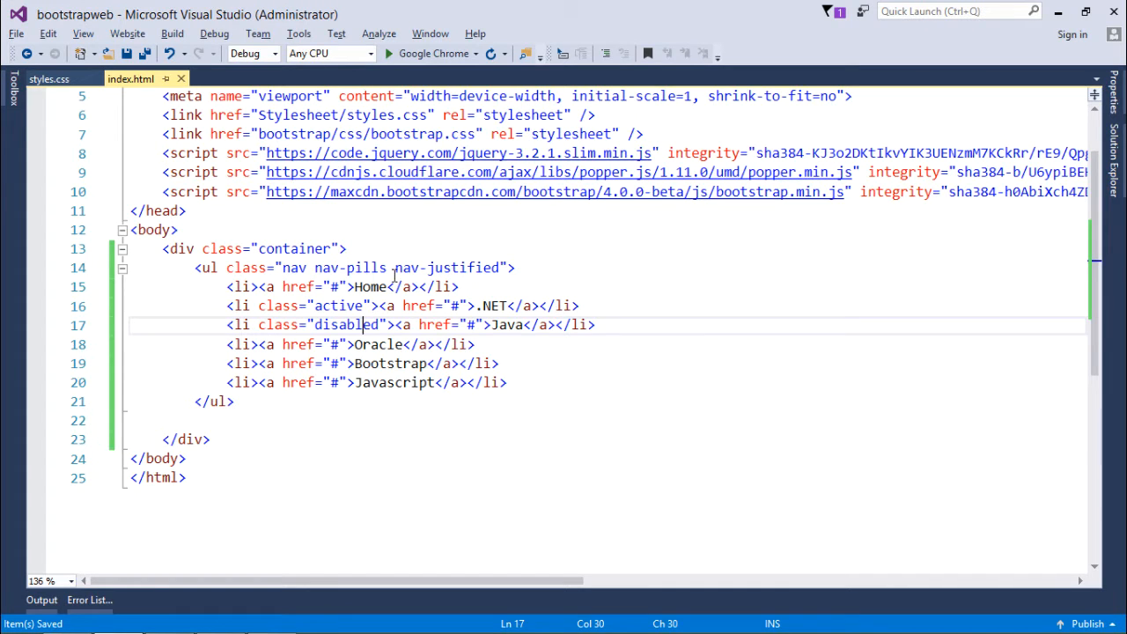
{"action": "left_click", "coordinate": [412, 268]}
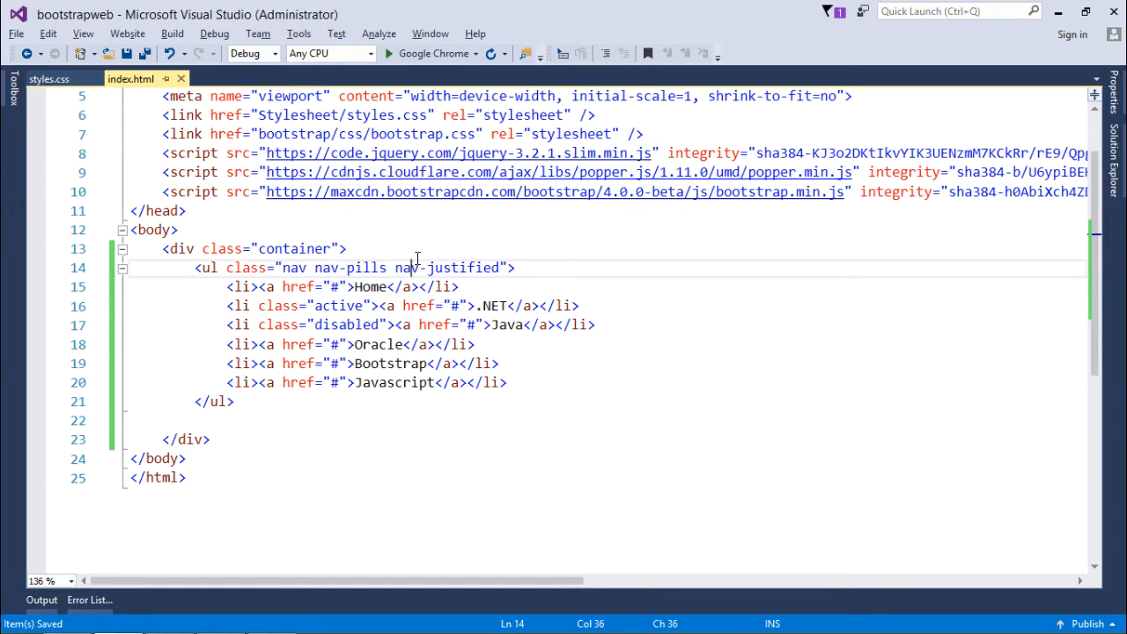
{"action": "left_click", "coordinate": [347, 248]}
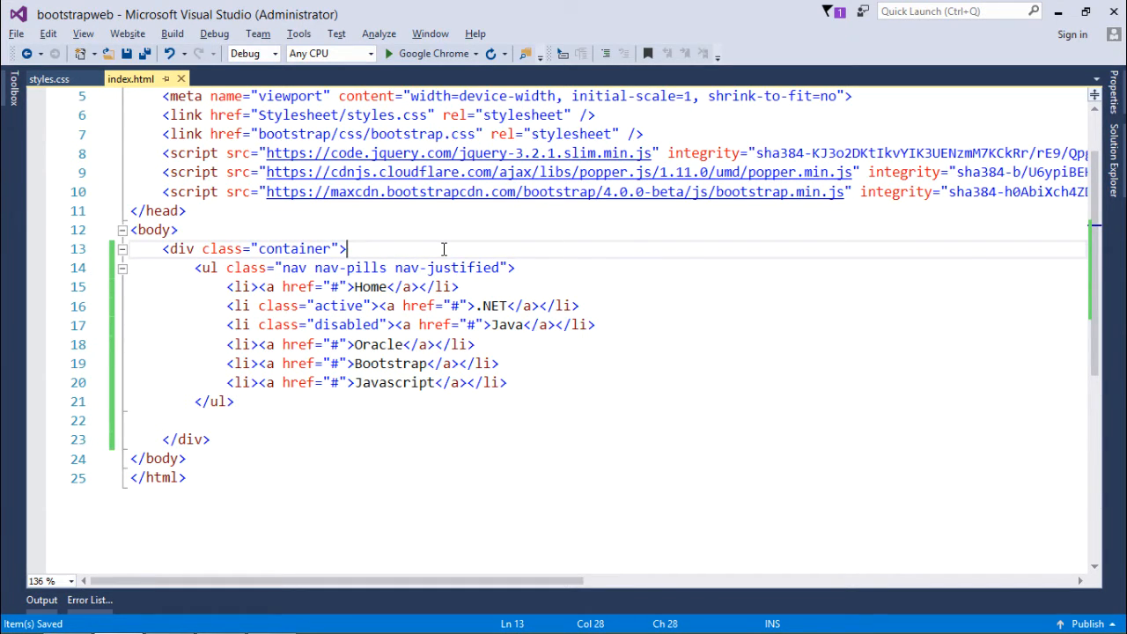